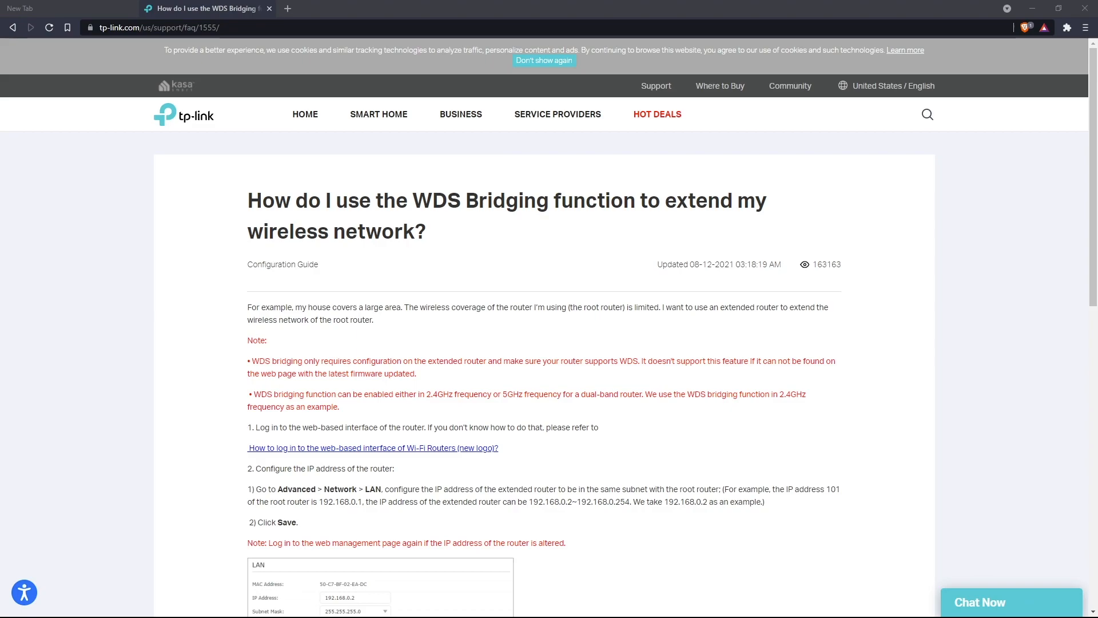
Reach the router's login page at 192.168.0.69 from a new browser tab.
scroll("down", 3)
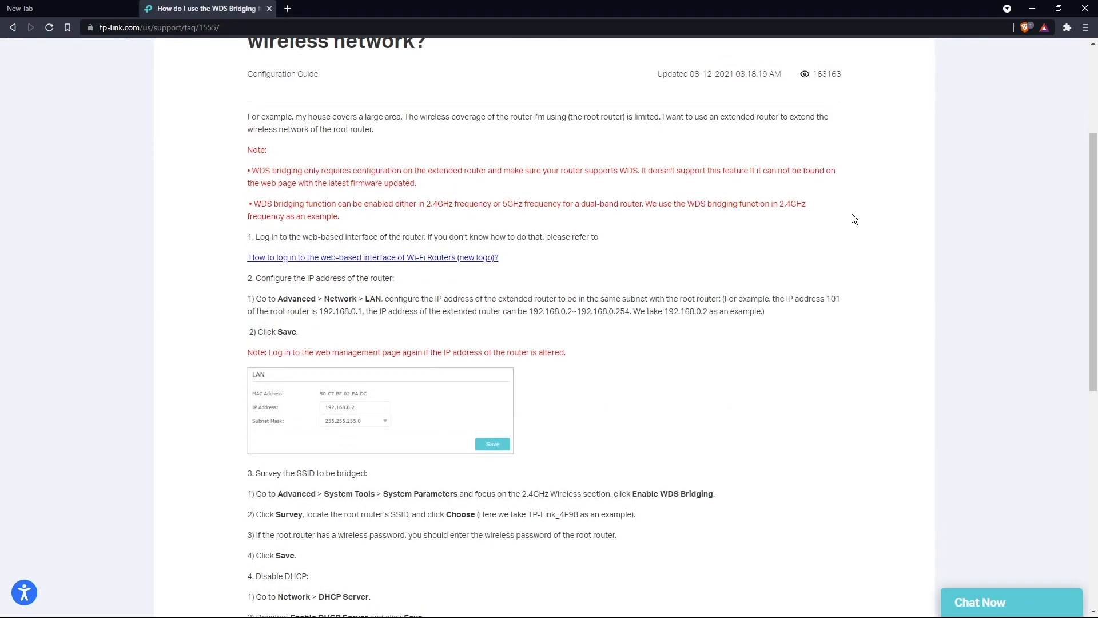
scroll("down", 3)
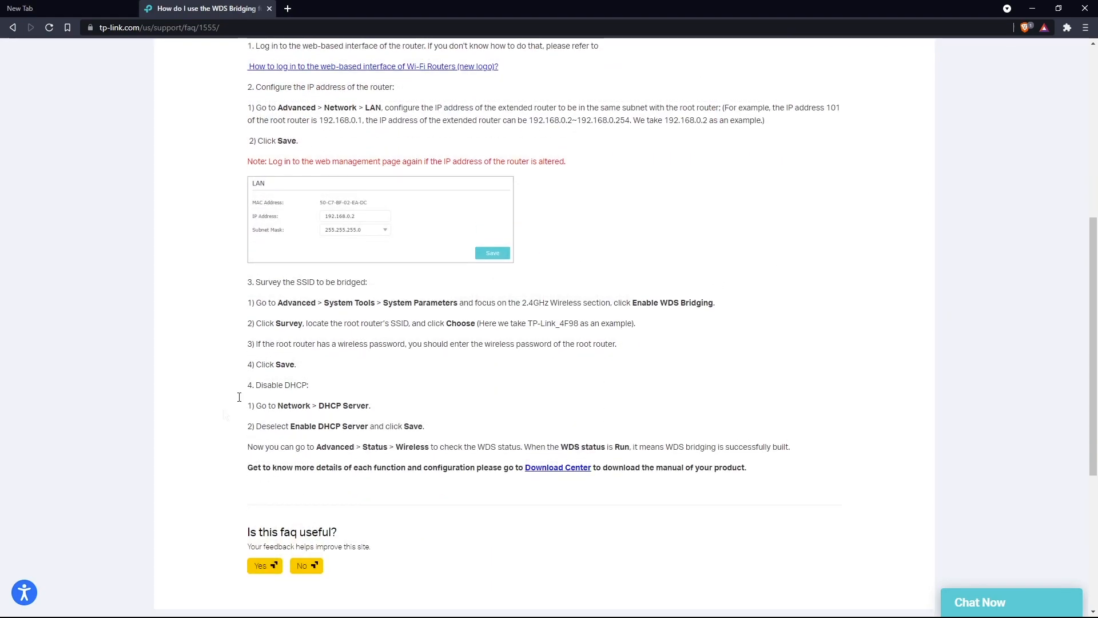
mouse_move(518, 218)
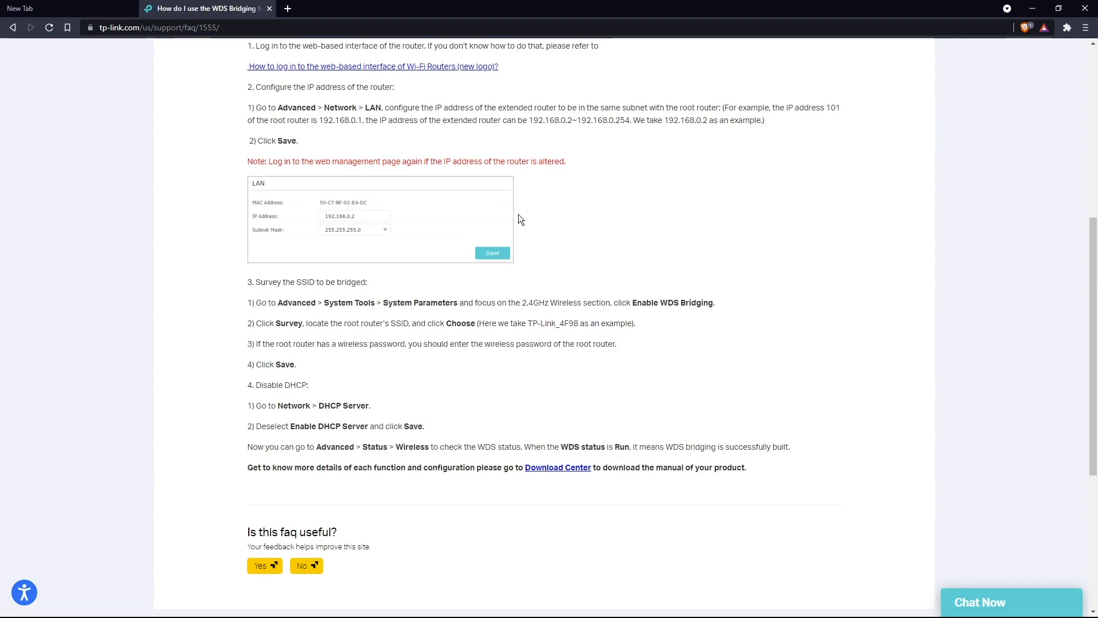
mouse_move(257, 182)
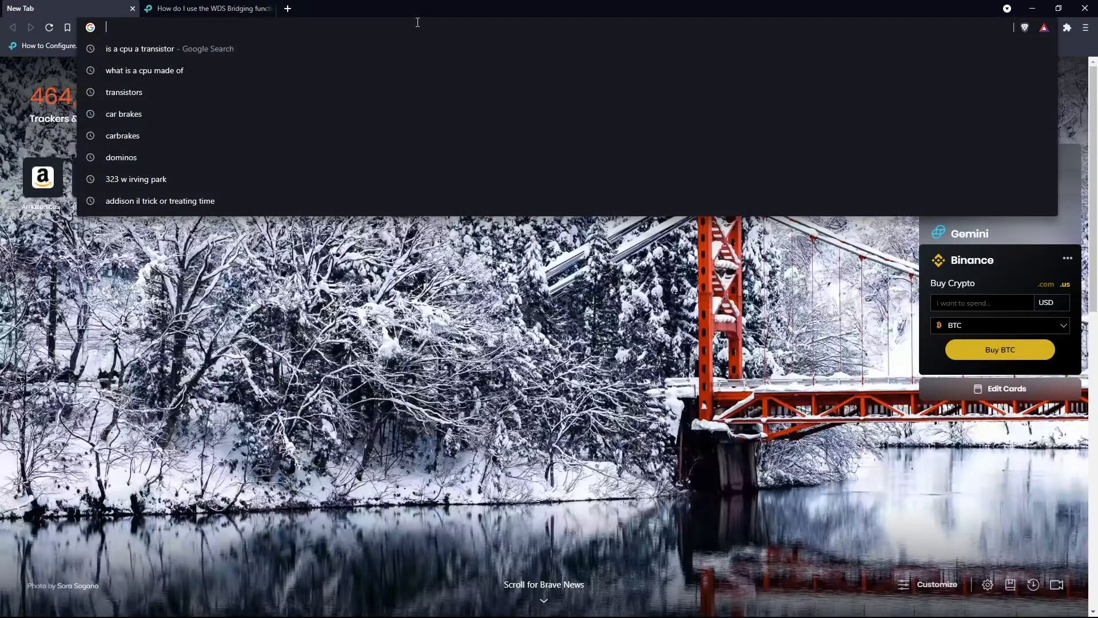
type("192.168.0.44")
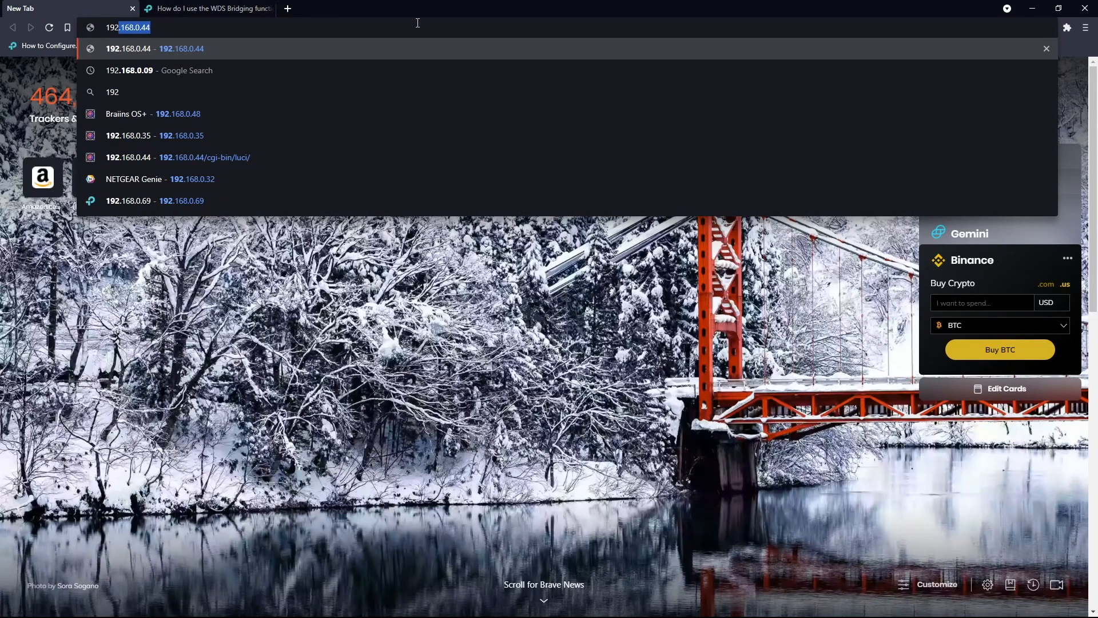
key("Backspace")
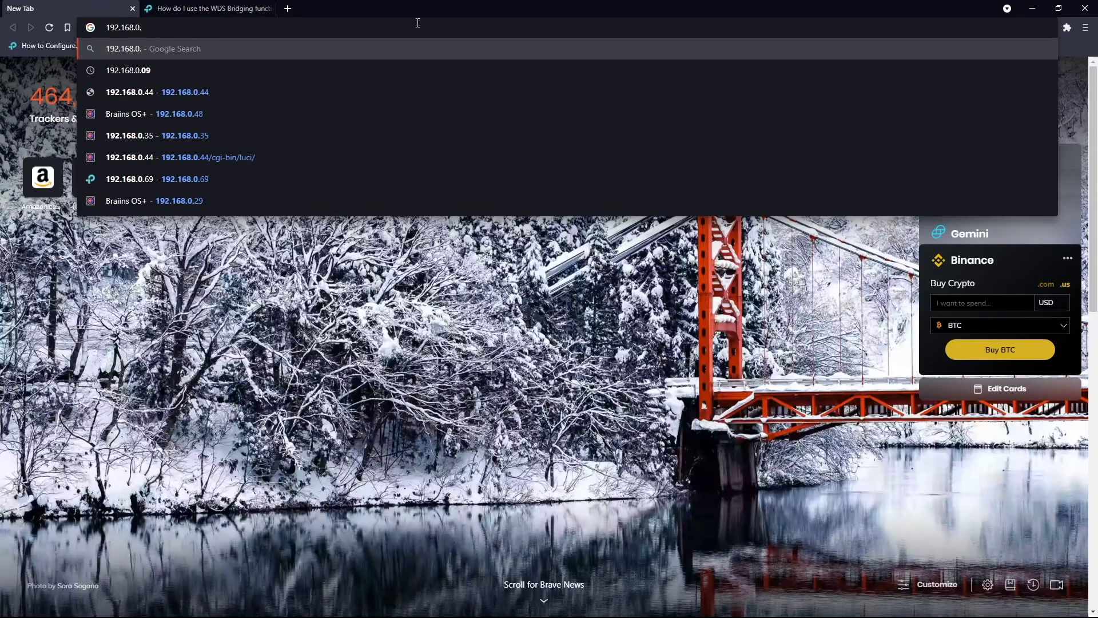
left_click(158, 178)
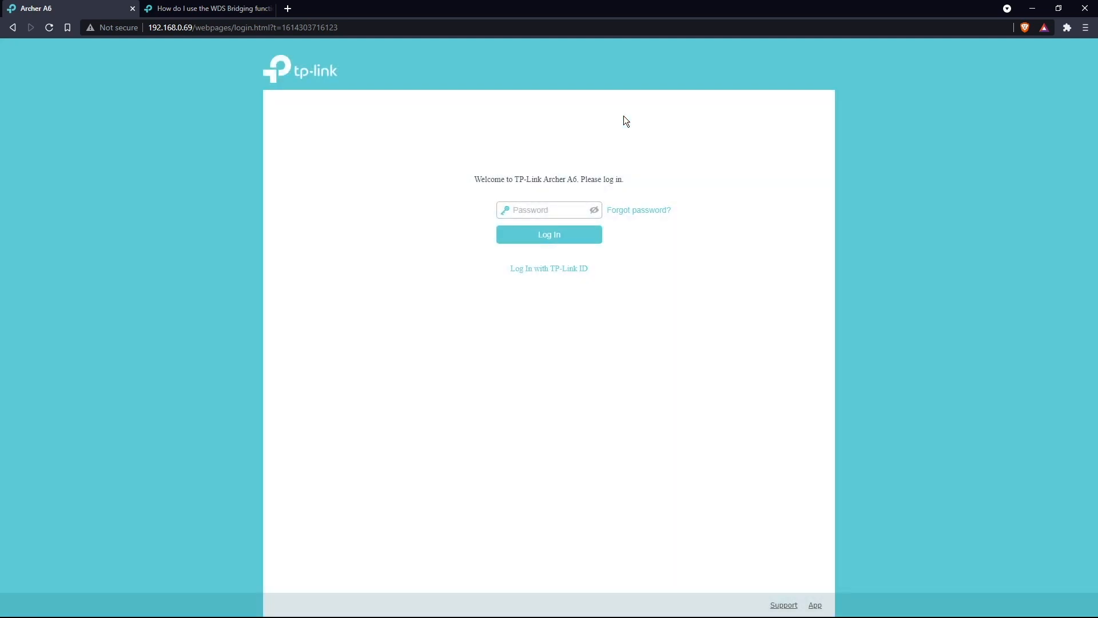
Log in to the Archer A6 web interface with the router password.
left_click(548, 209)
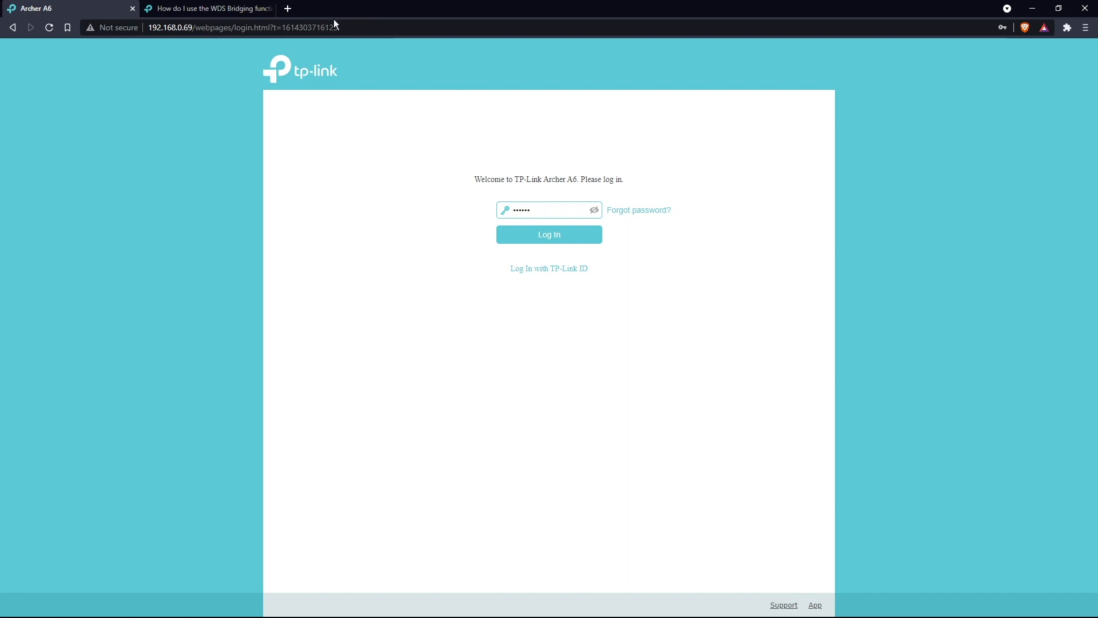
type("tplinkn")
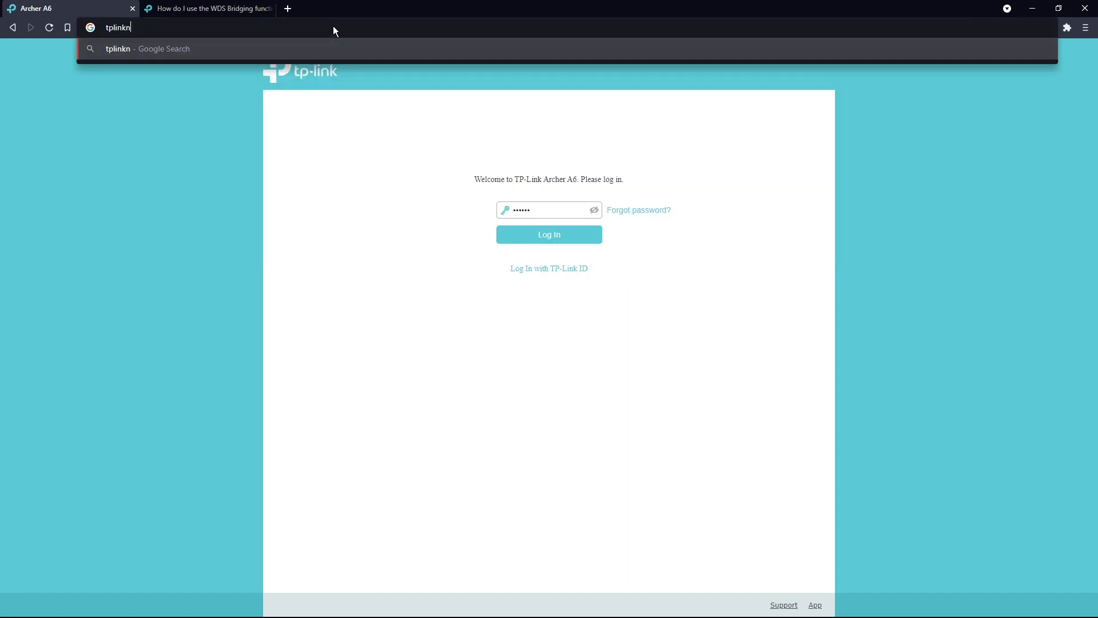
key("Backspace")
type("wifi.net")
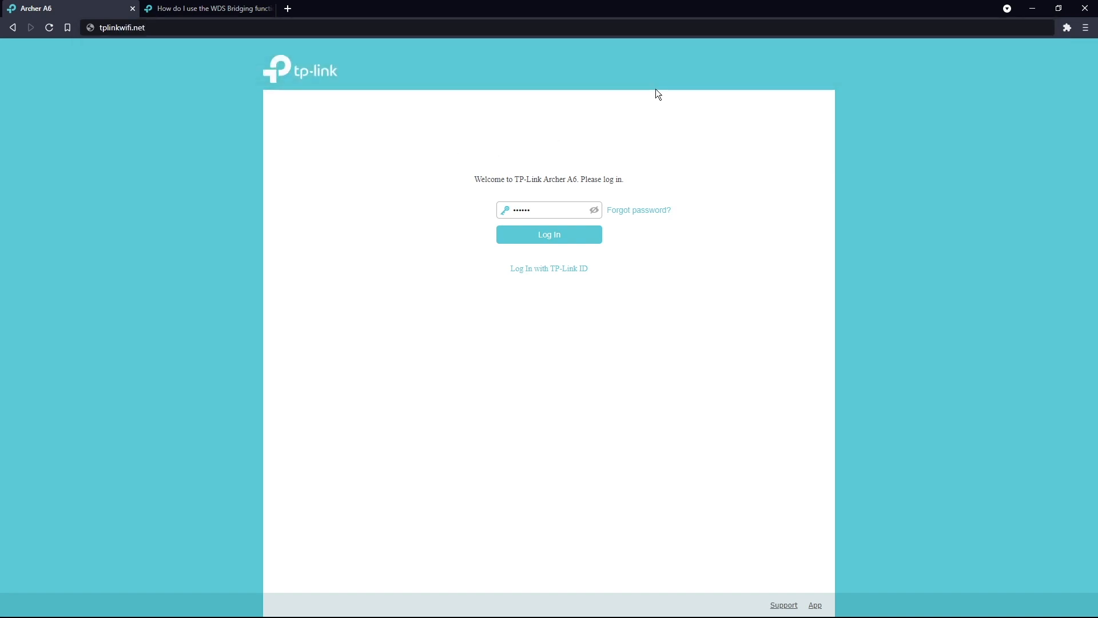
mouse_move(538, 223)
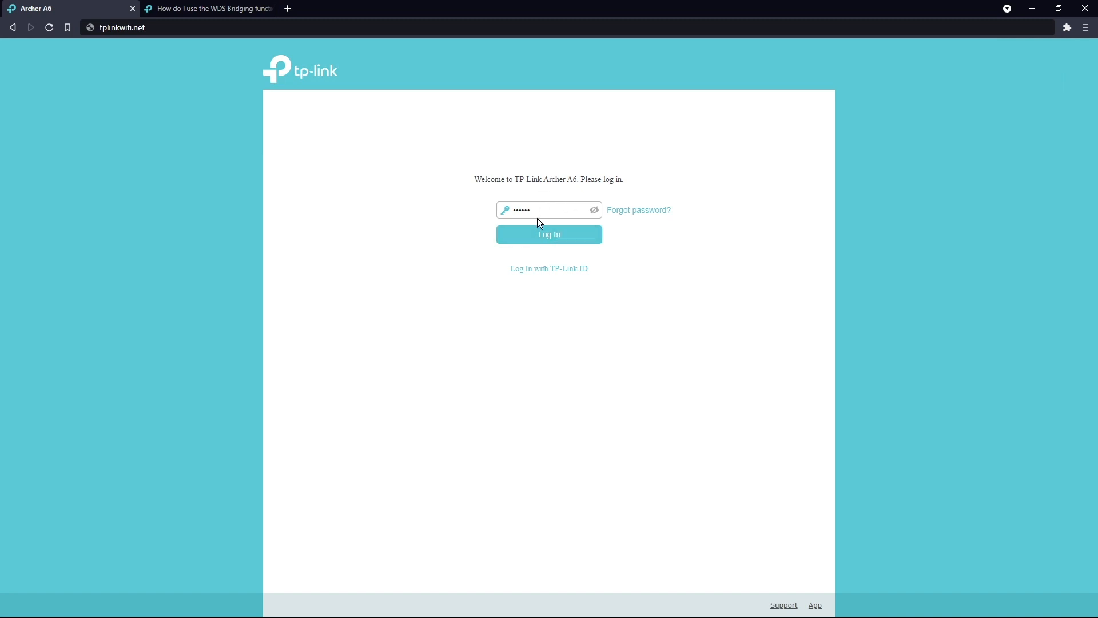
left_click(548, 234)
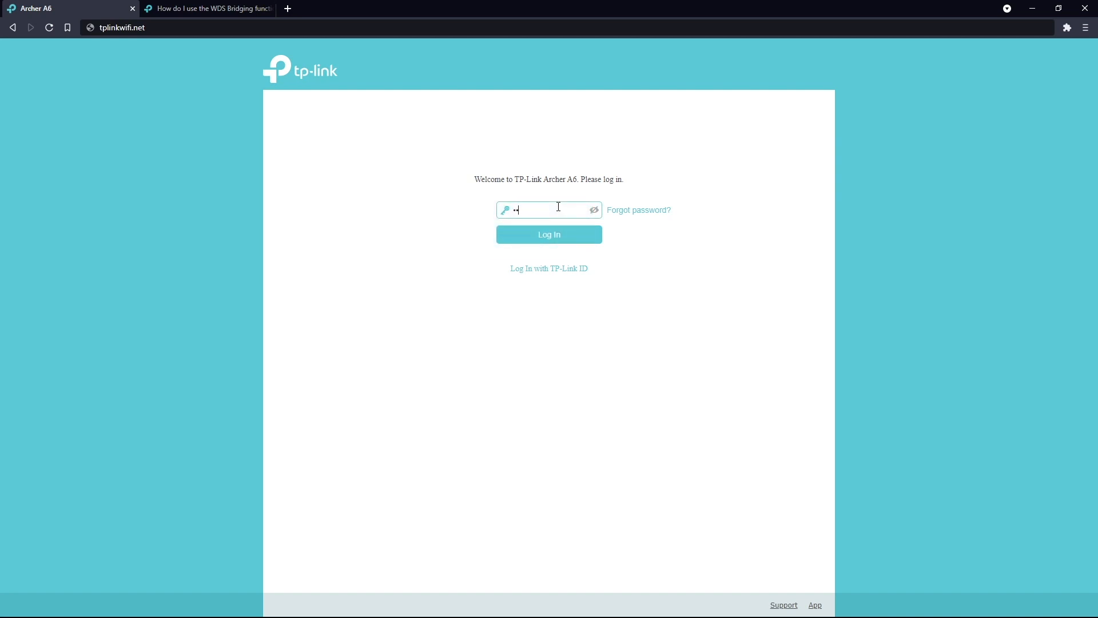
left_click(548, 233)
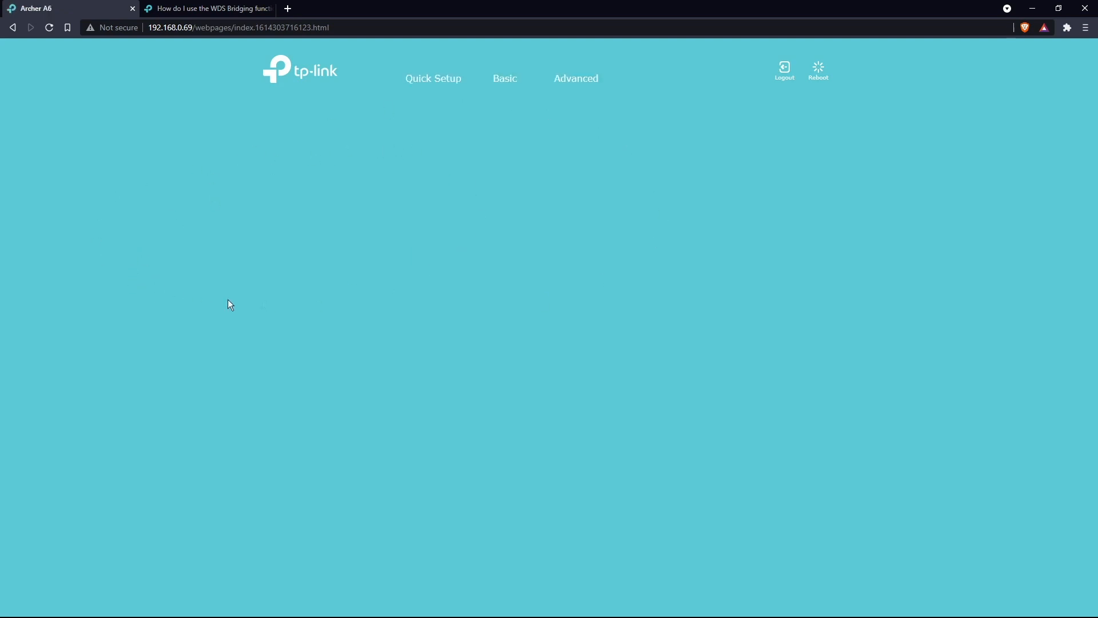
Show the Advanced Network LAN settings with IP address 192.168.0.69 ready for editing.
left_click(503, 79)
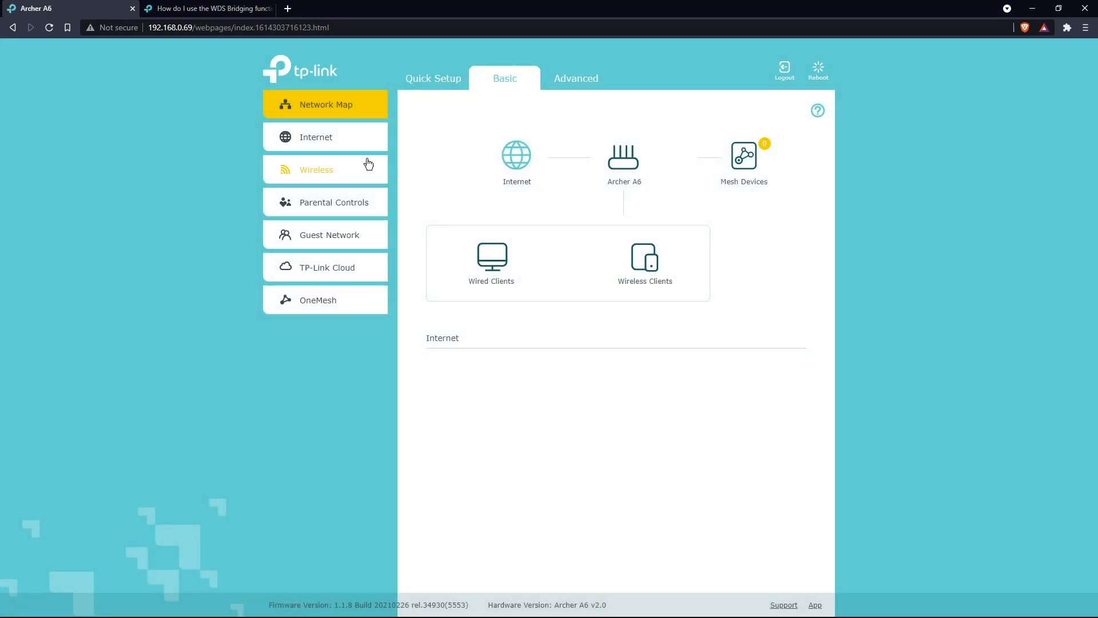
left_click(575, 78)
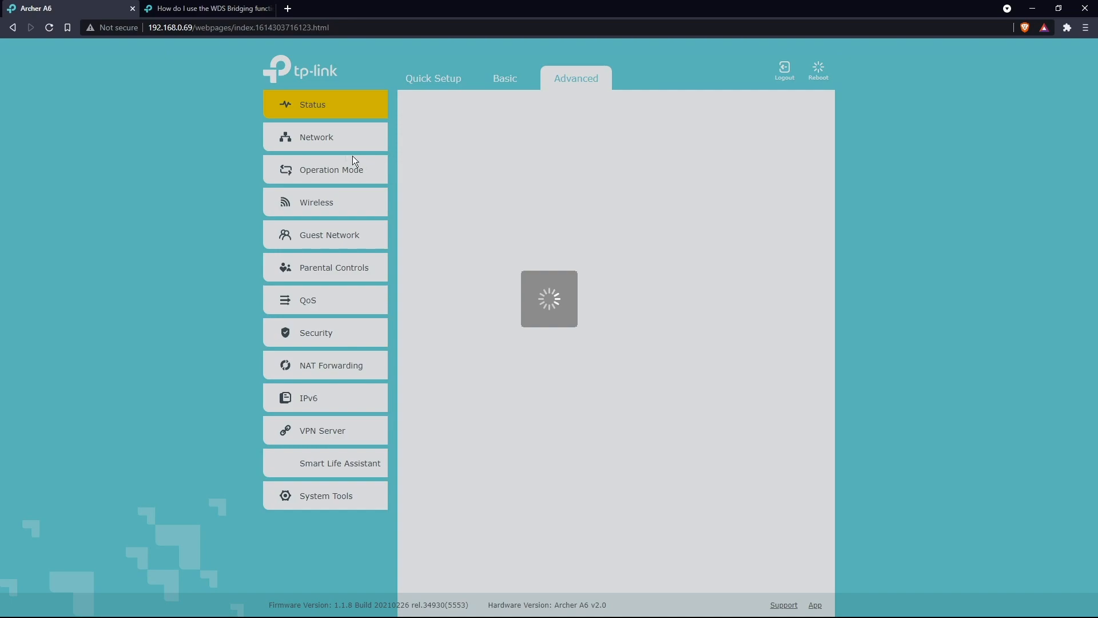
left_click(317, 136)
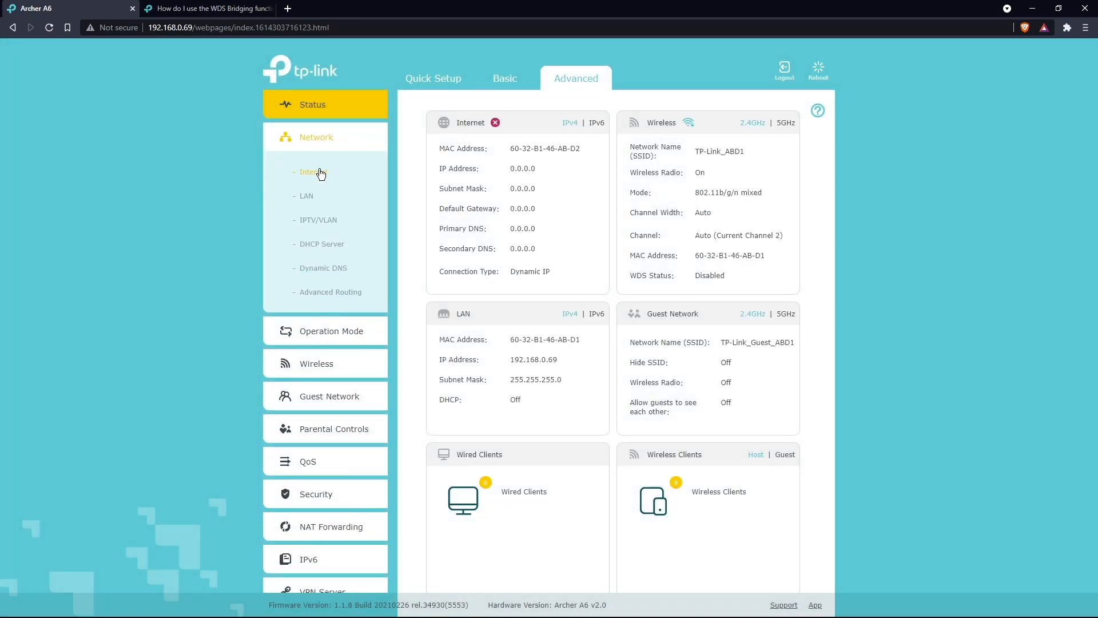
left_click(306, 195)
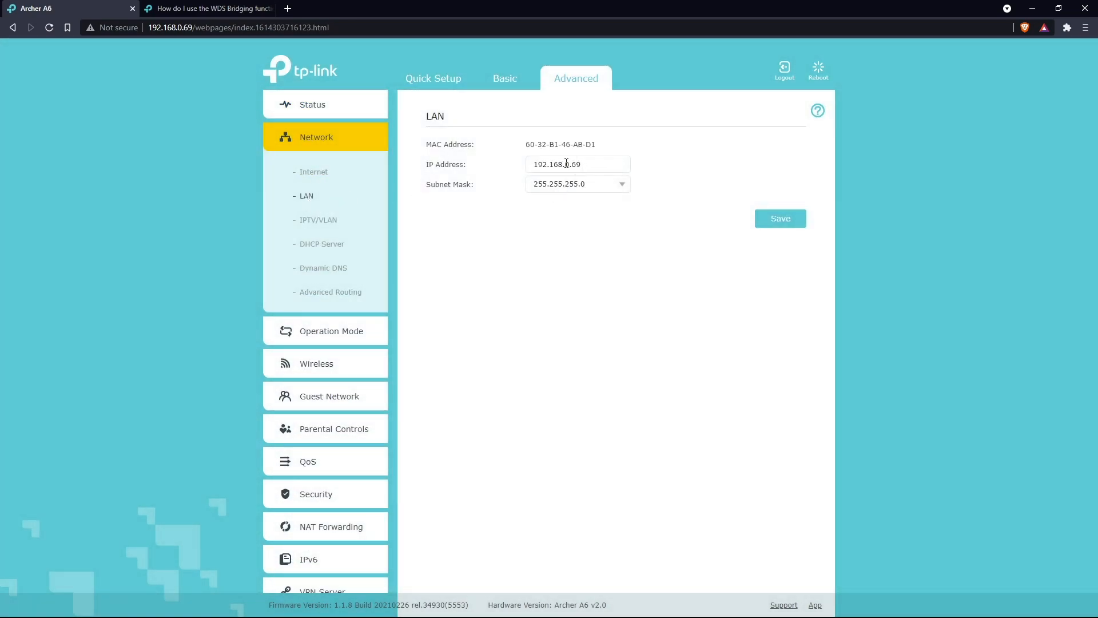
mouse_move(584, 163)
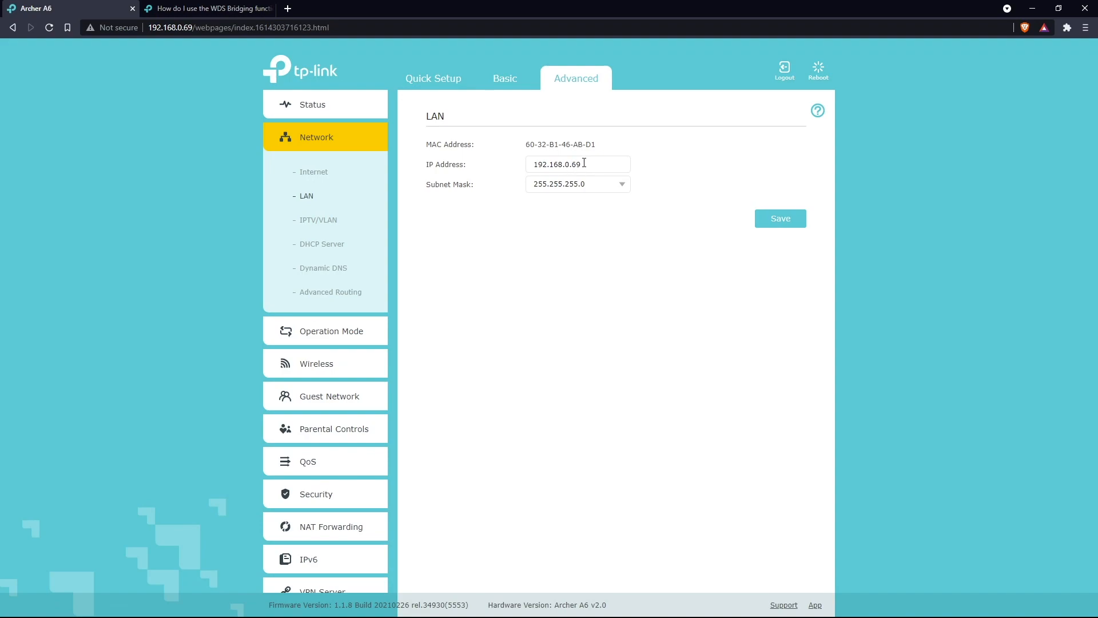
left_click(576, 164)
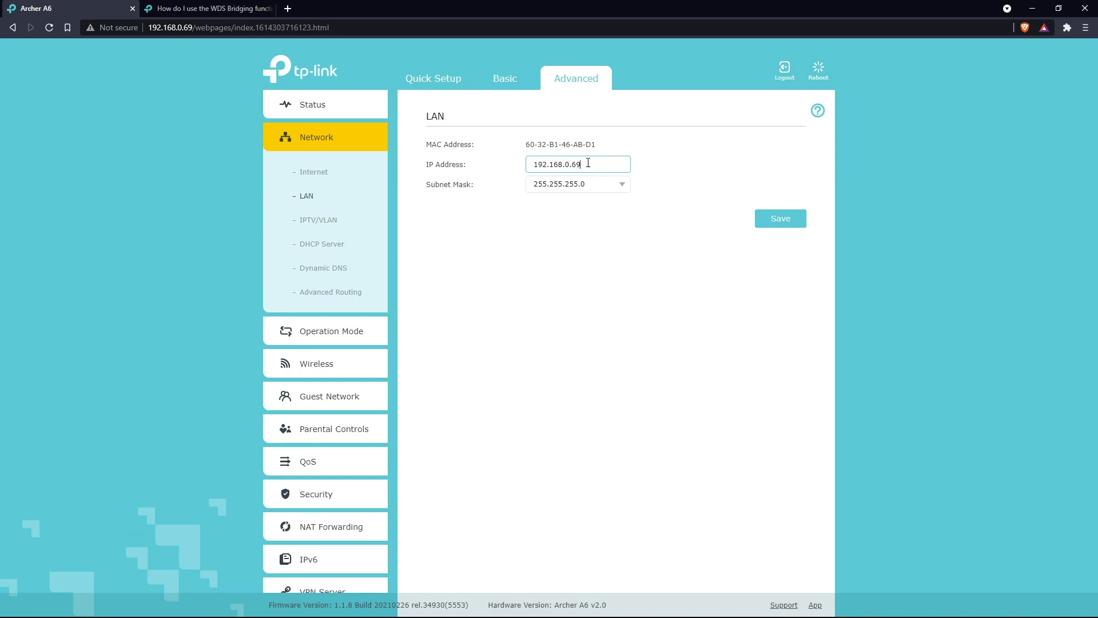
mouse_move(595, 233)
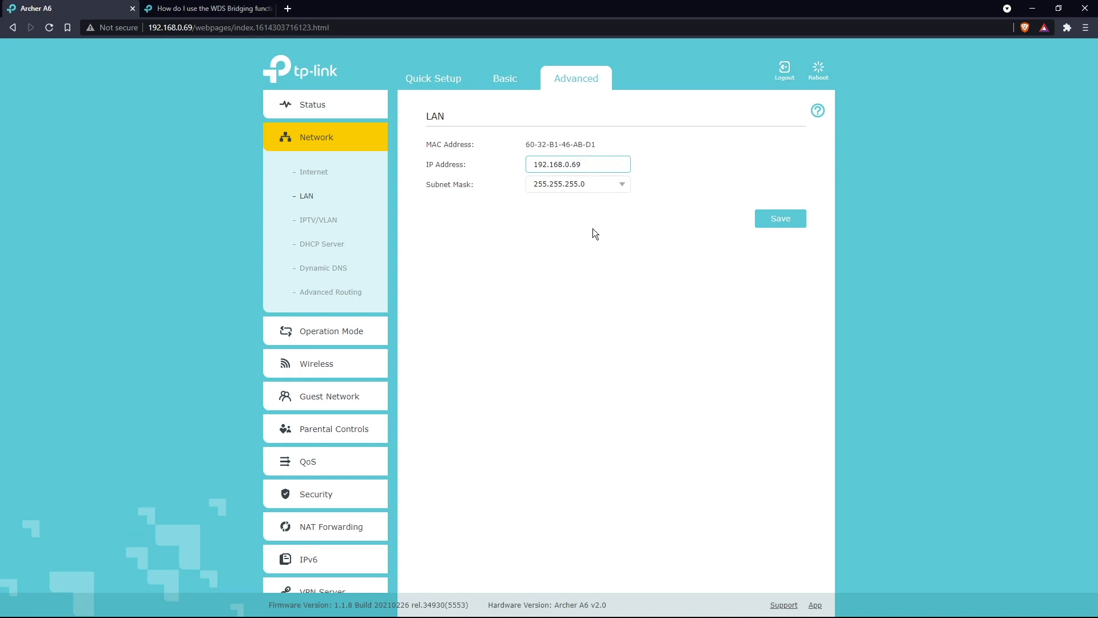
mouse_move(396, 180)
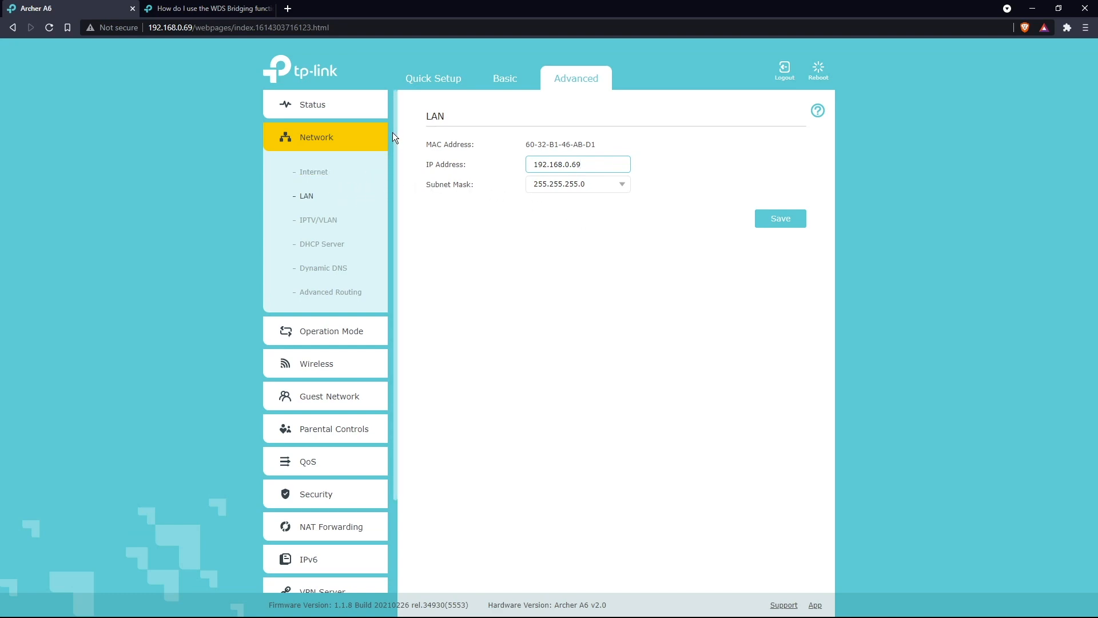
Show the 5GHz WDS section of System Parameters, bridging enabled toward Gumba52.
scroll("down", 3)
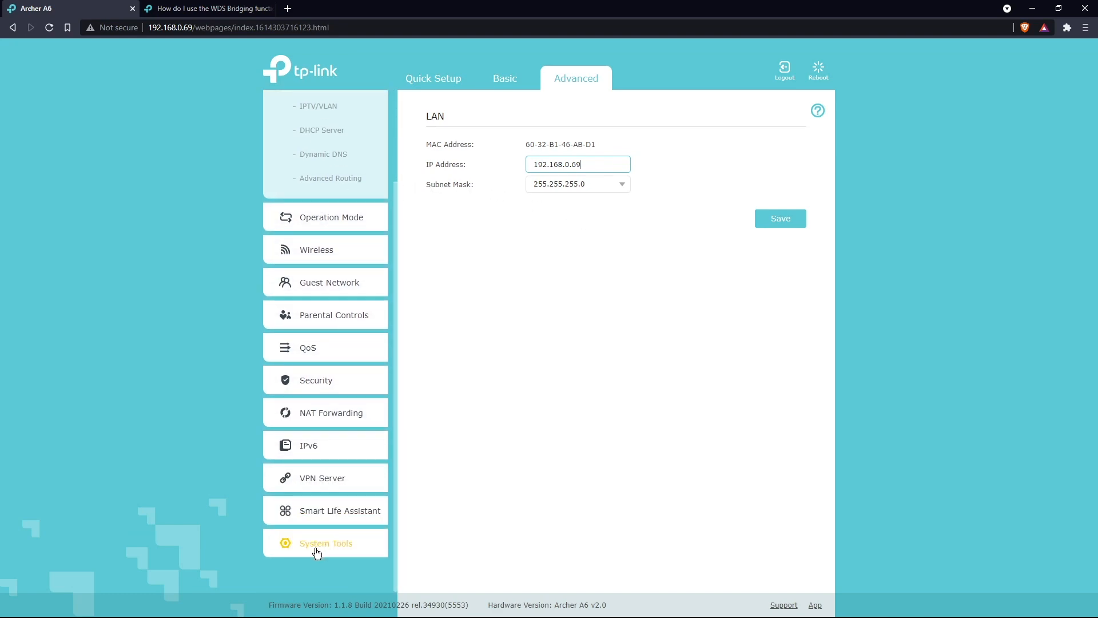
left_click(325, 543)
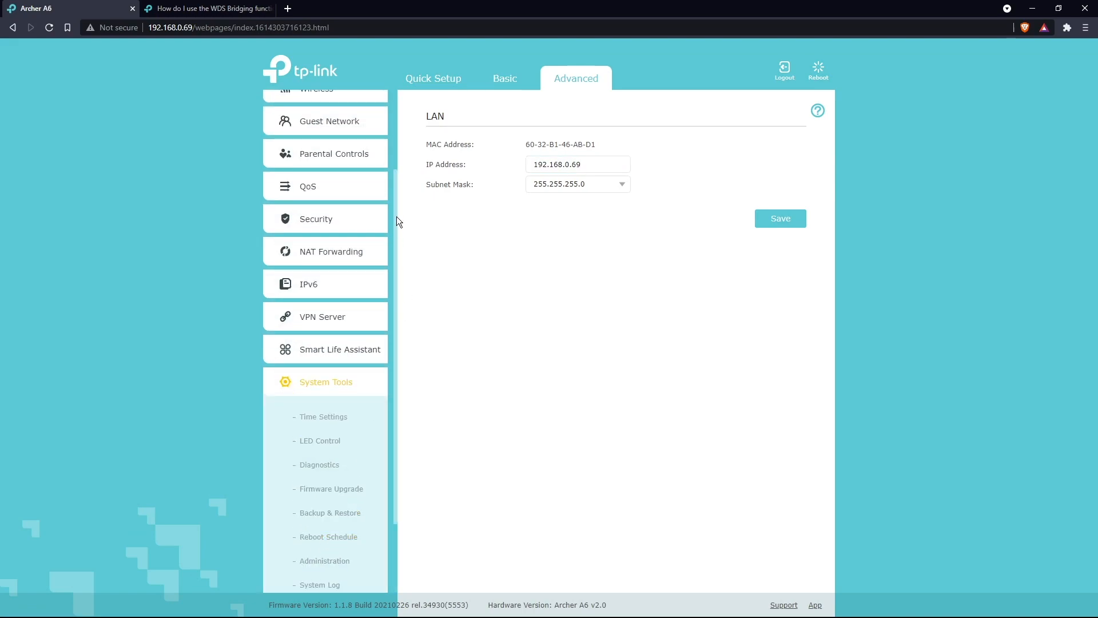
scroll("down", 3)
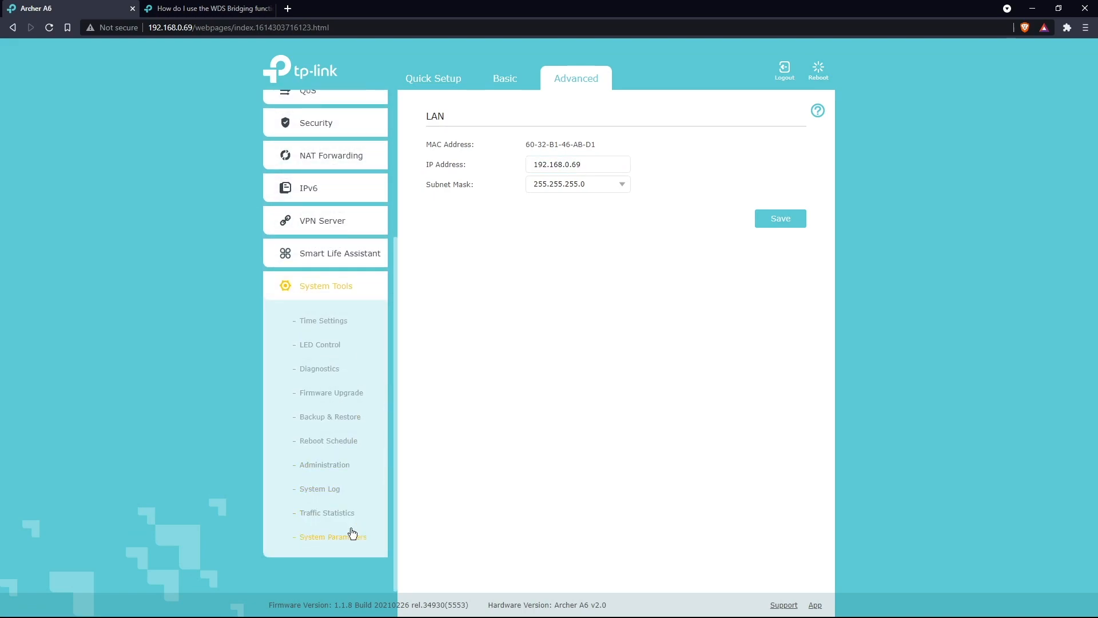
left_click(333, 536)
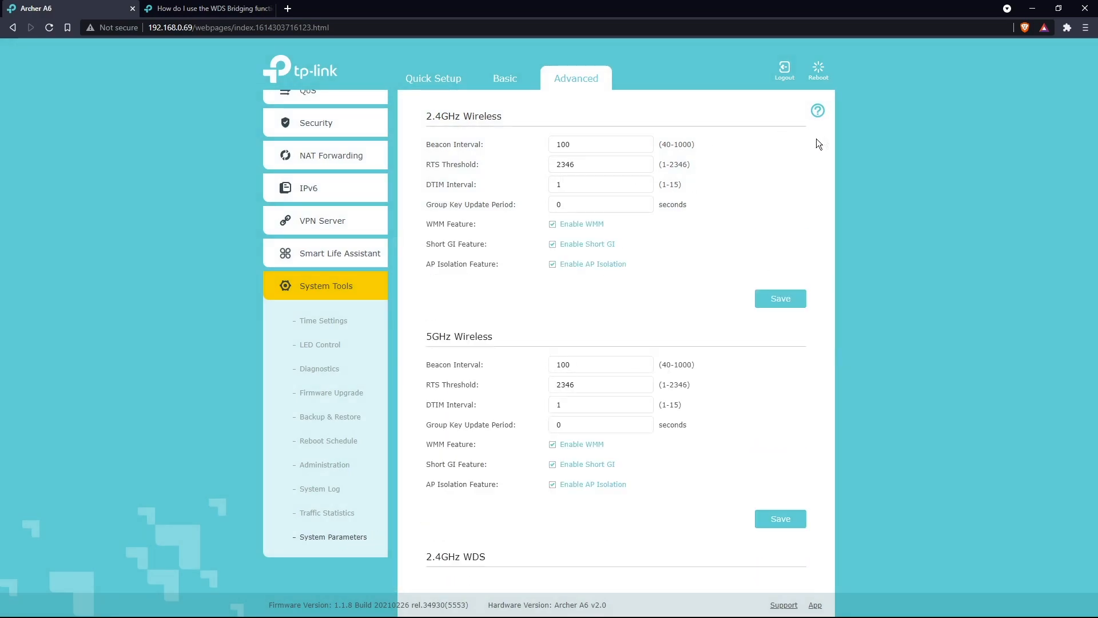
scroll("down", 3)
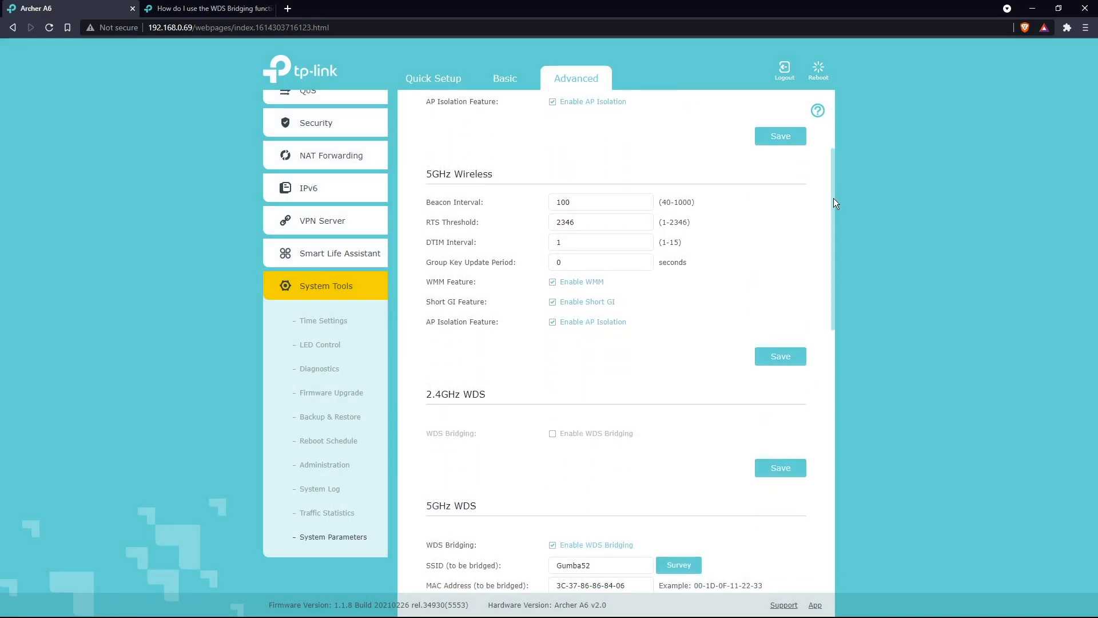
scroll("down", 3)
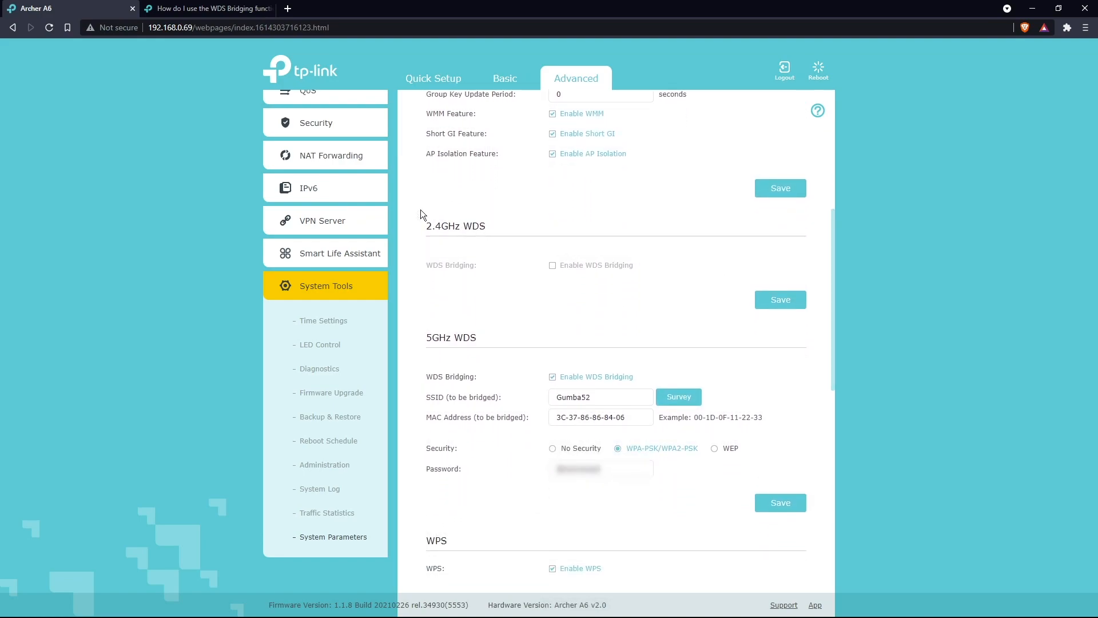
mouse_move(488, 322)
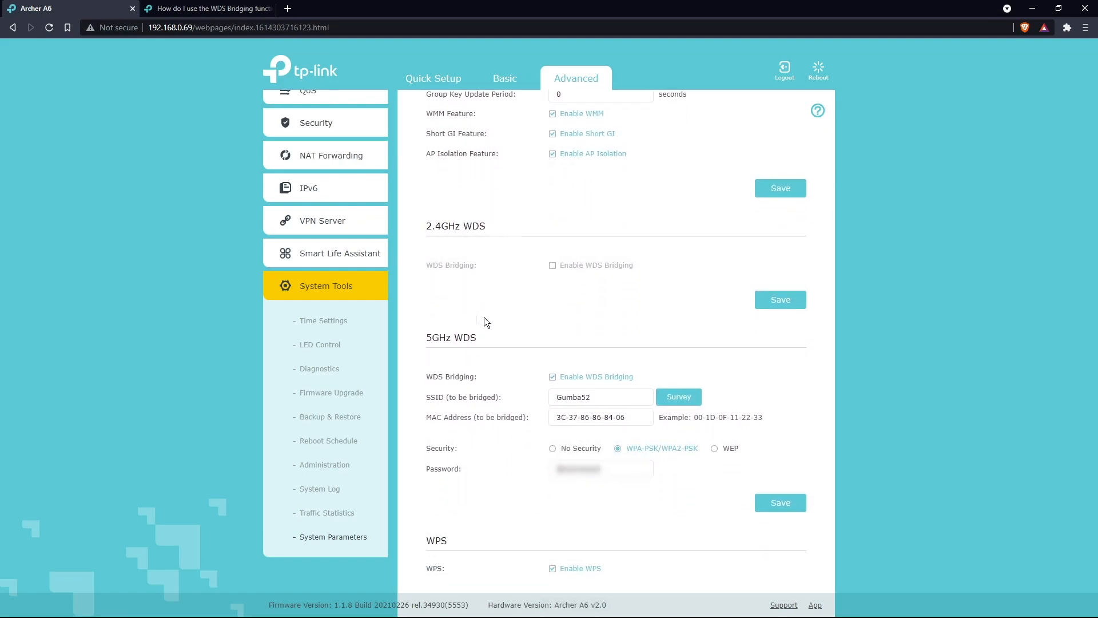
mouse_move(553, 376)
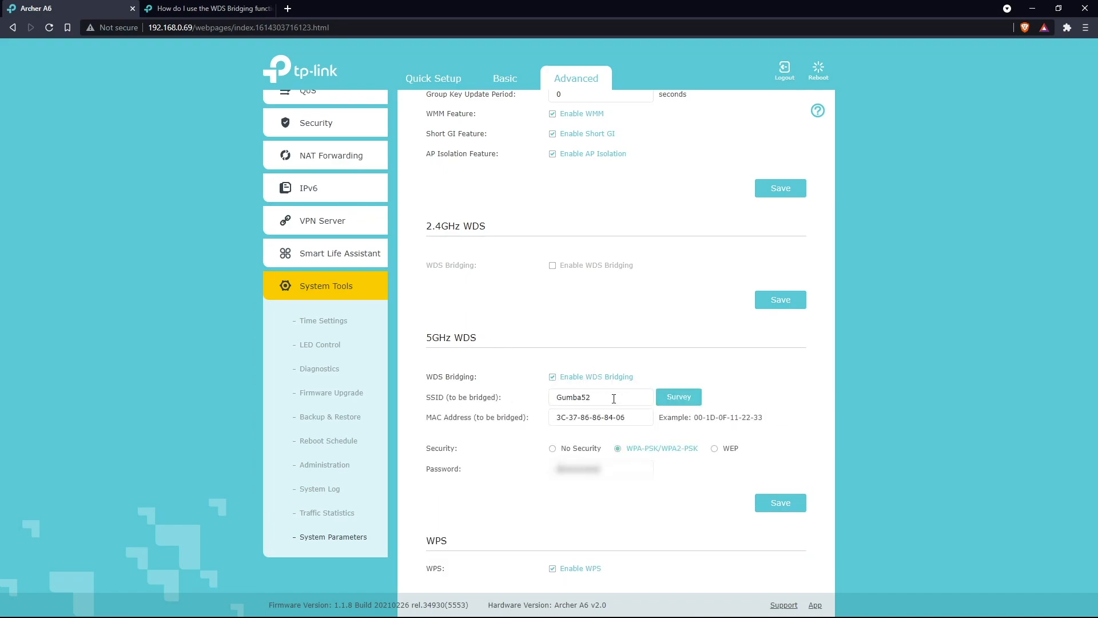
left_click(675, 397)
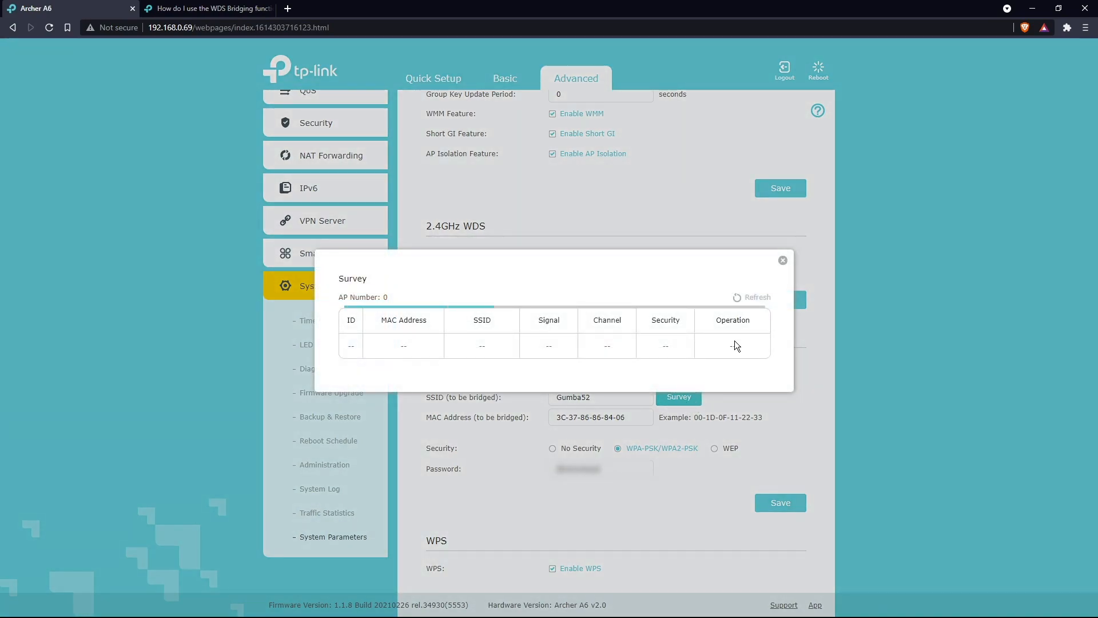
left_click(755, 298)
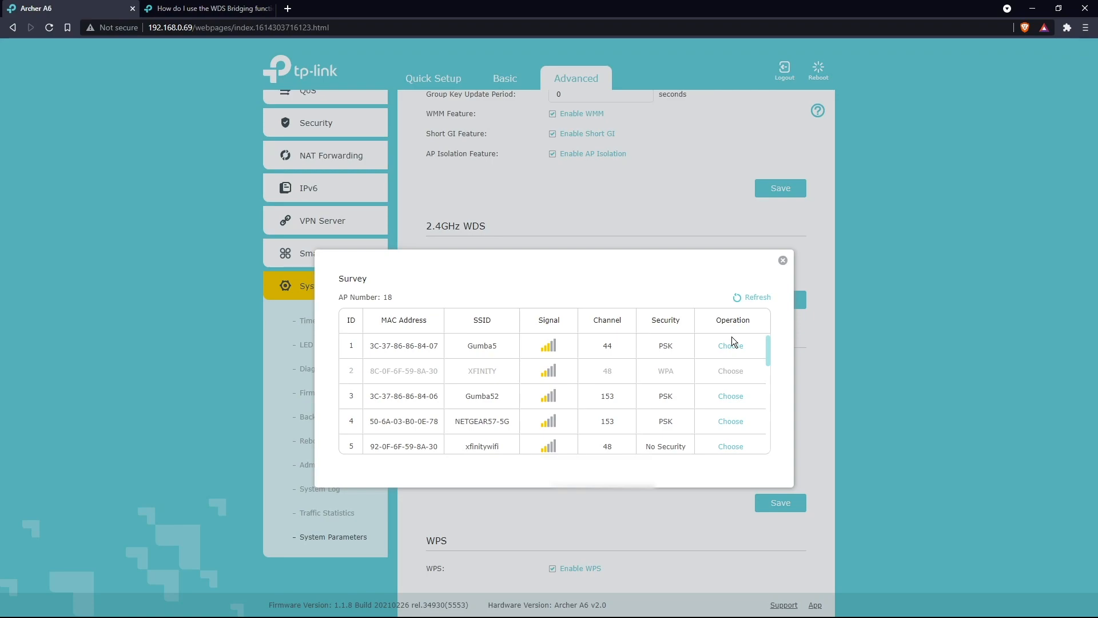
mouse_move(753, 347)
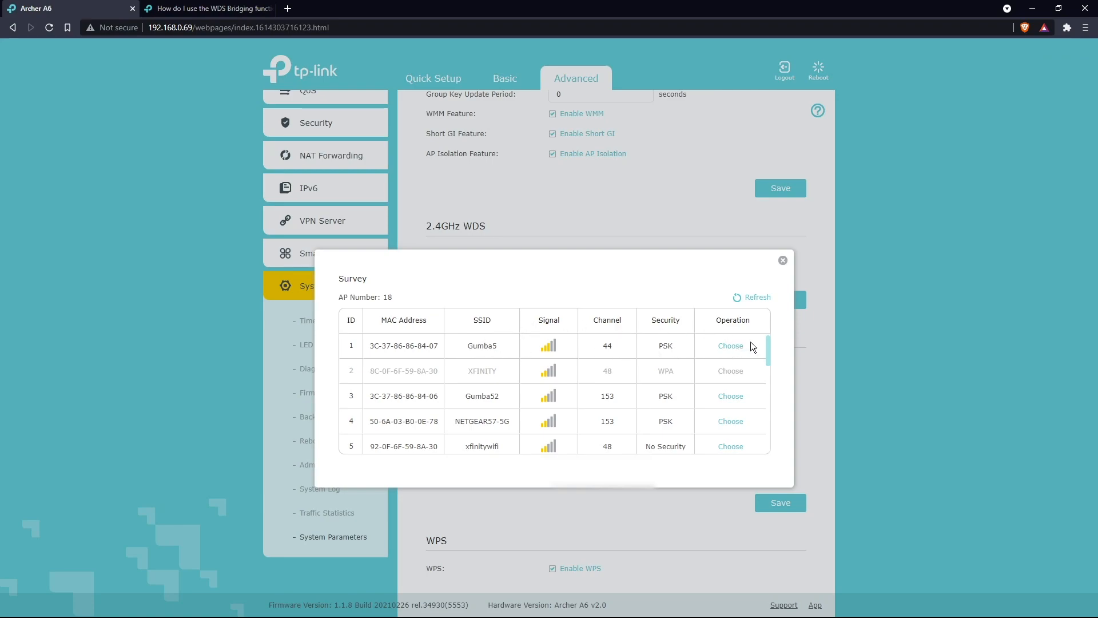
left_click(730, 346)
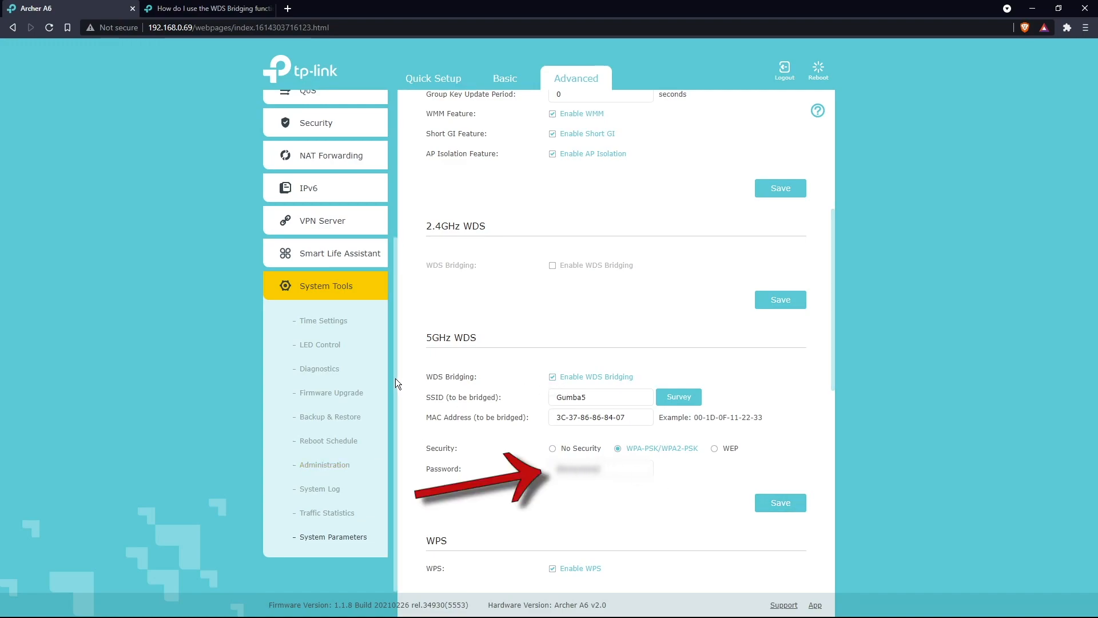
left_click(316, 136)
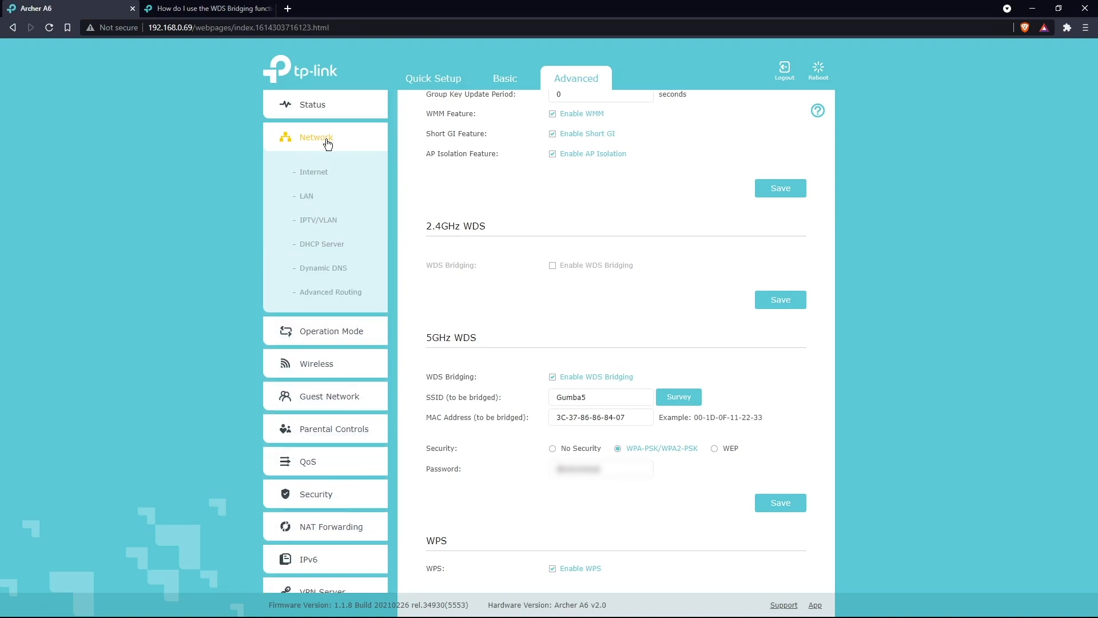
Check the Status page's 5GHz wireless details showing WDS status Run.
left_click(311, 104)
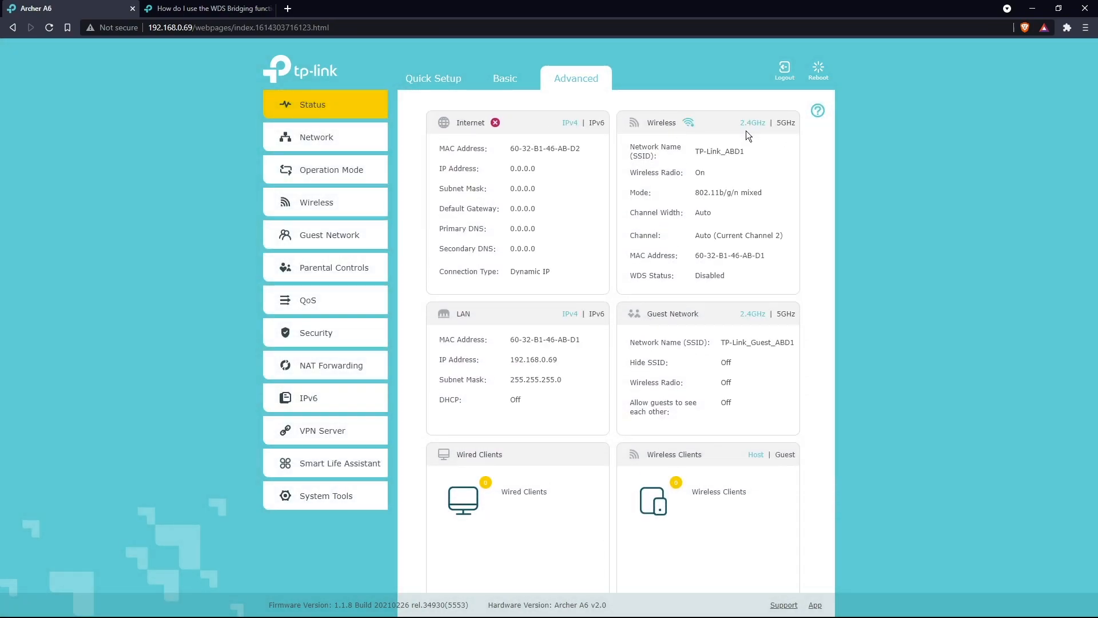
mouse_move(786, 120)
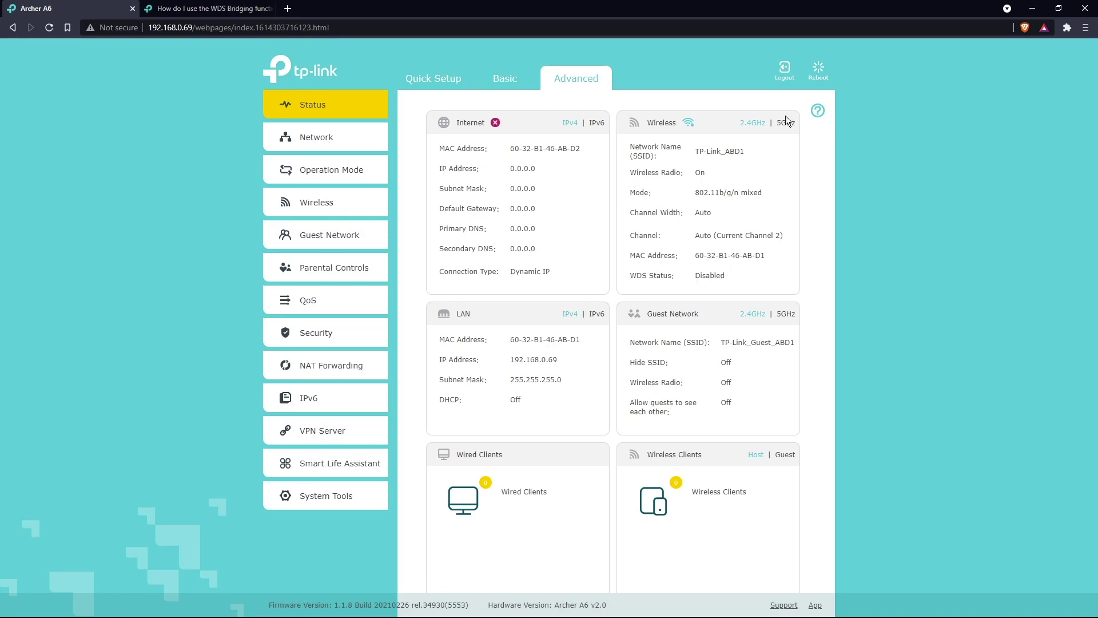
left_click(785, 123)
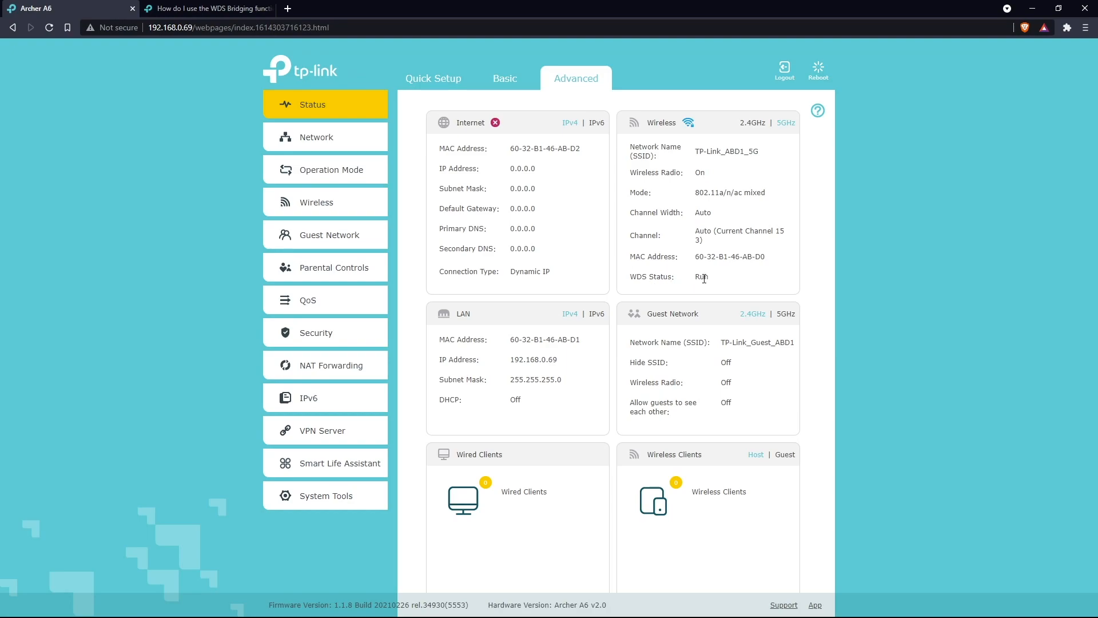
mouse_move(700, 276)
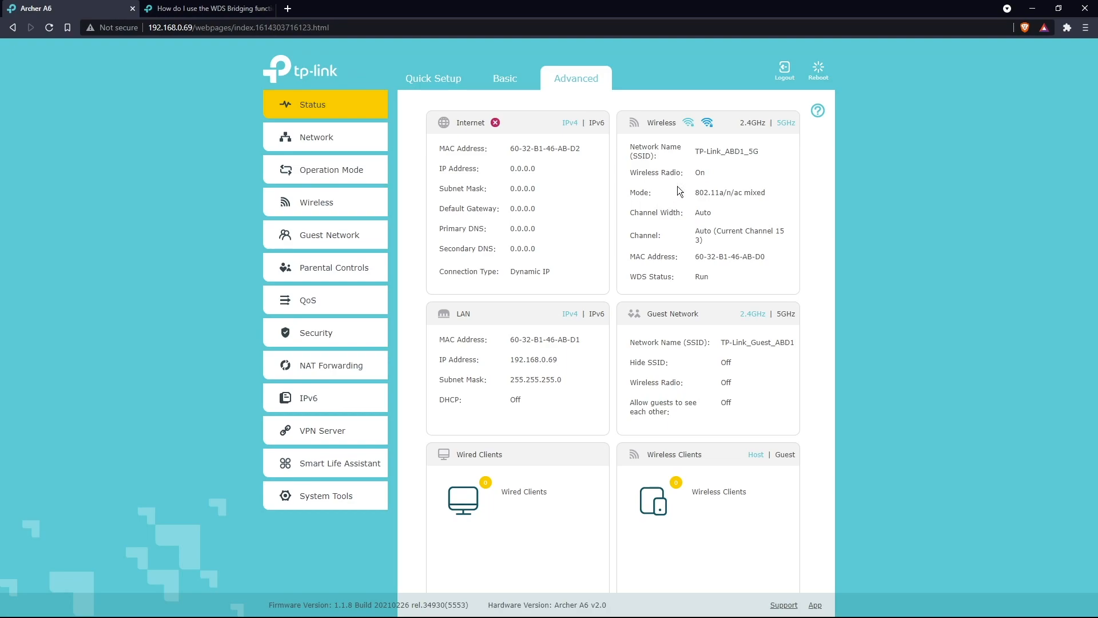
mouse_move(452, 114)
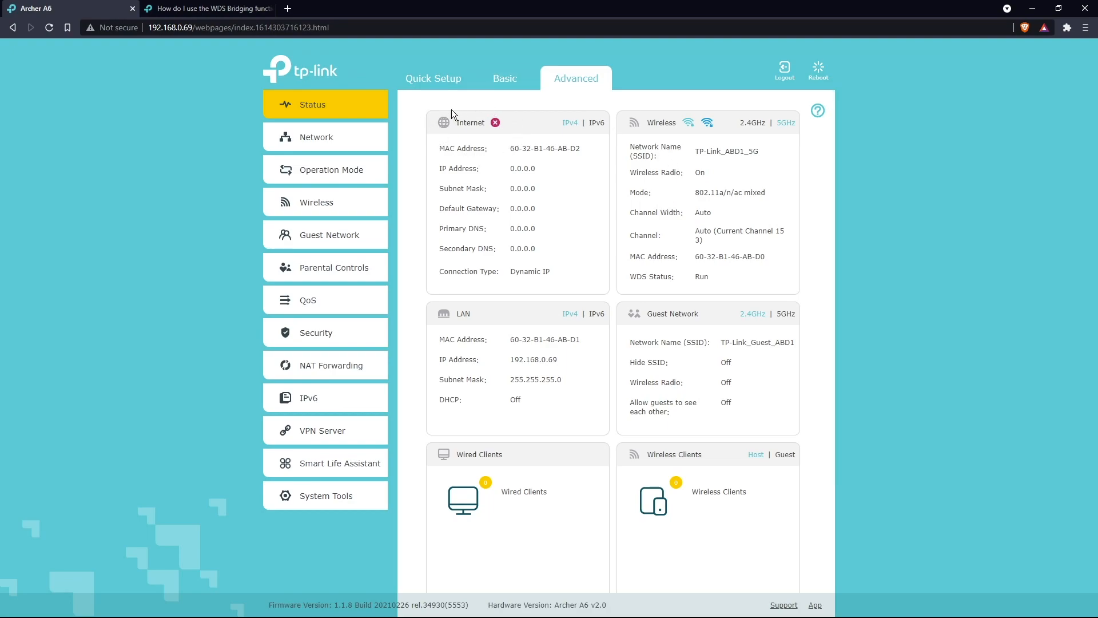
mouse_move(531, 99)
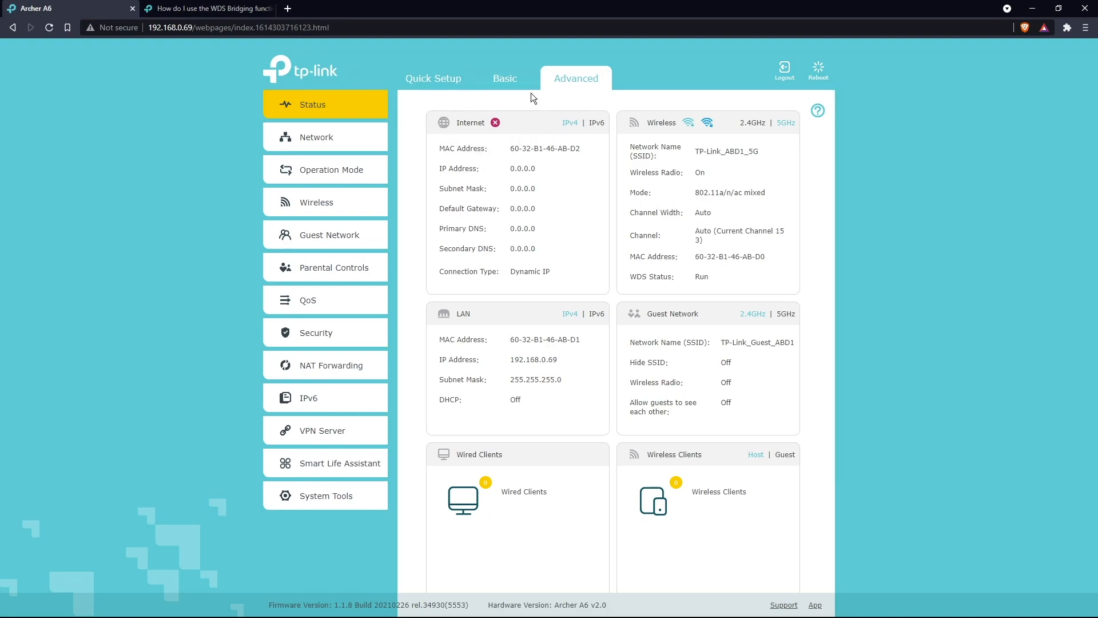
mouse_move(455, 144)
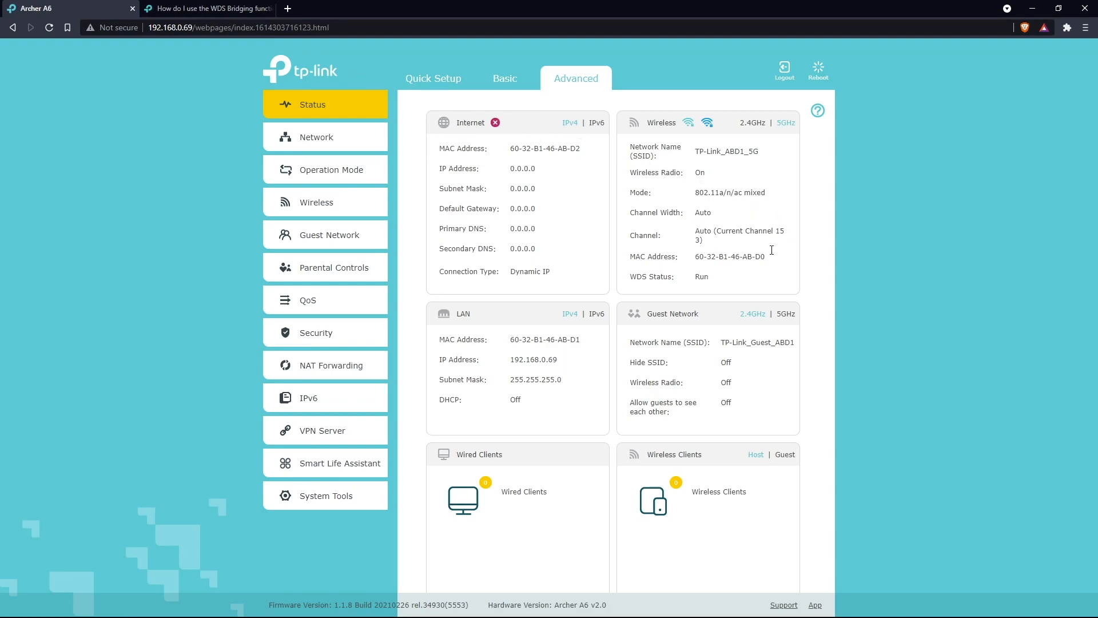
mouse_move(705, 273)
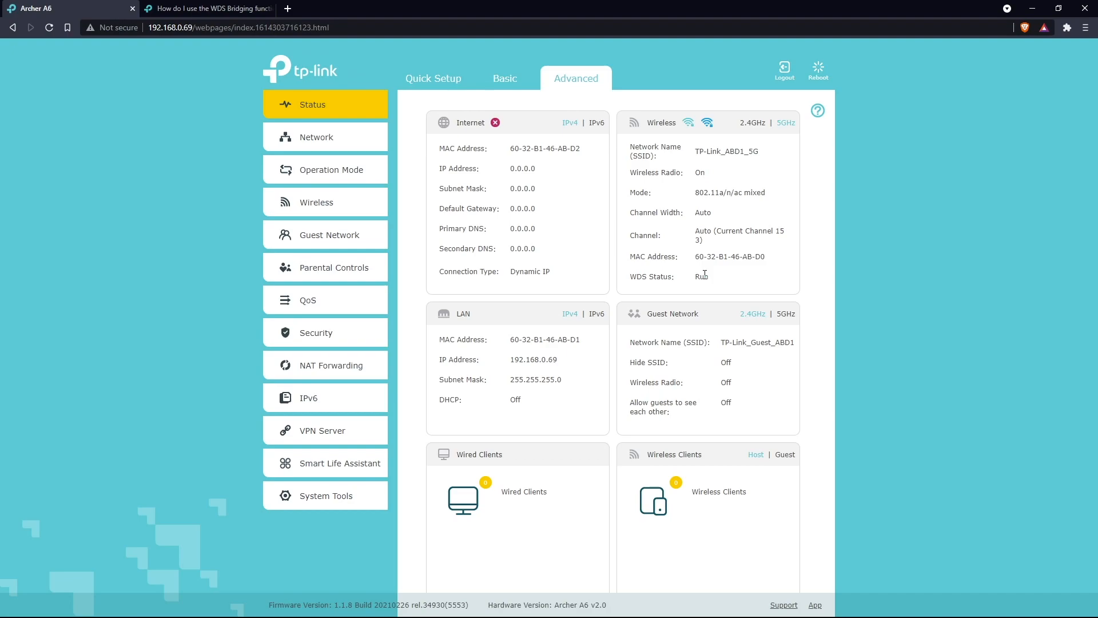
Show the DHCP Server settings with the DHCP server unchecked.
left_click(316, 136)
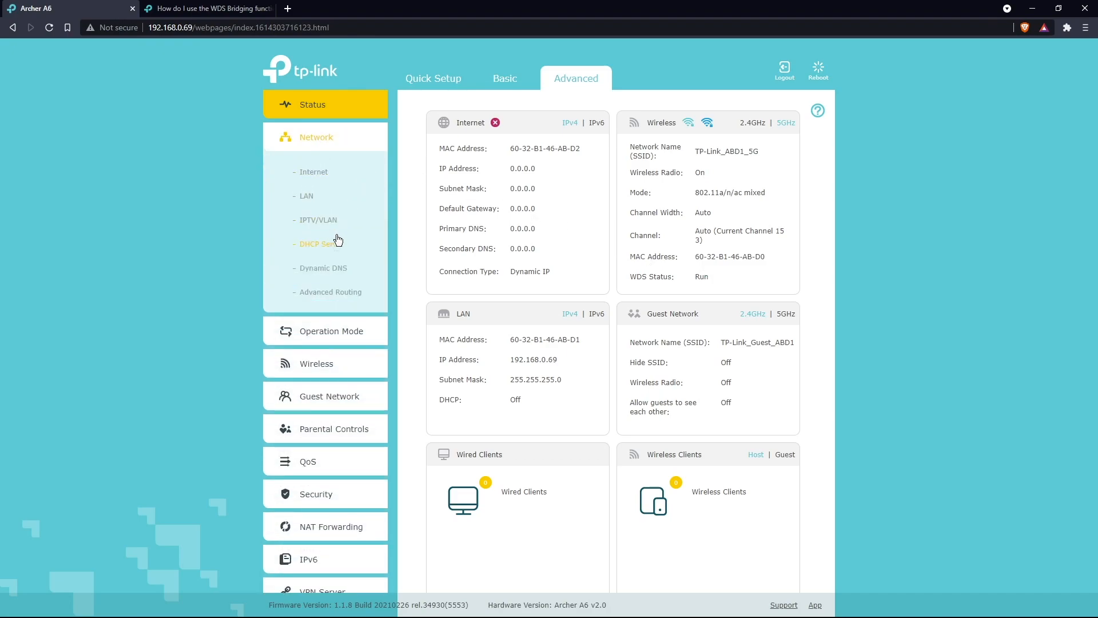
left_click(320, 243)
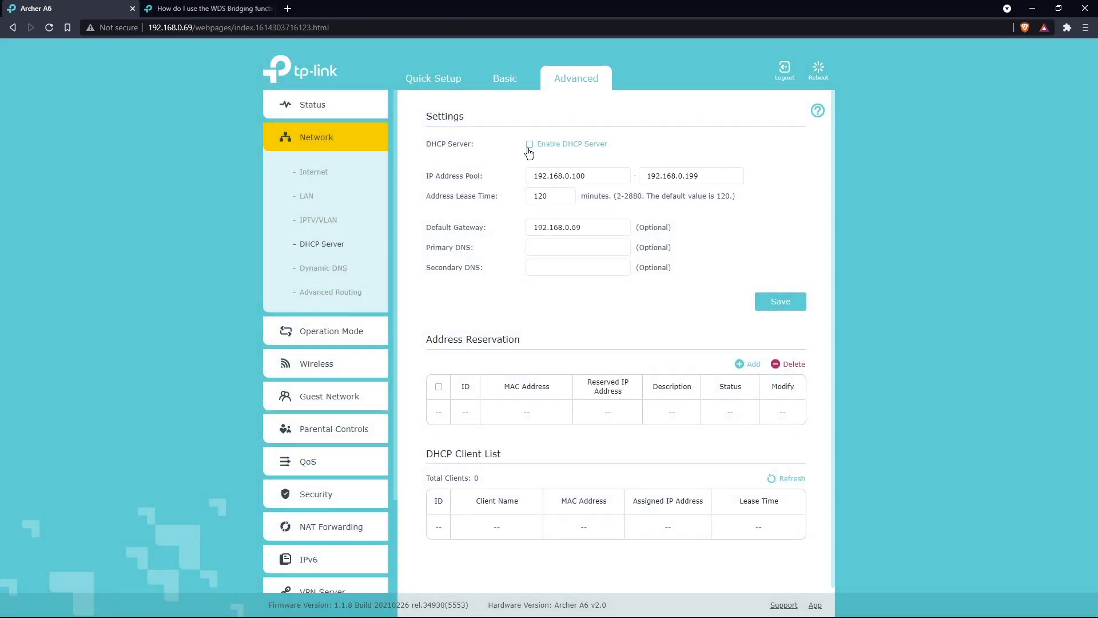
mouse_move(780, 301)
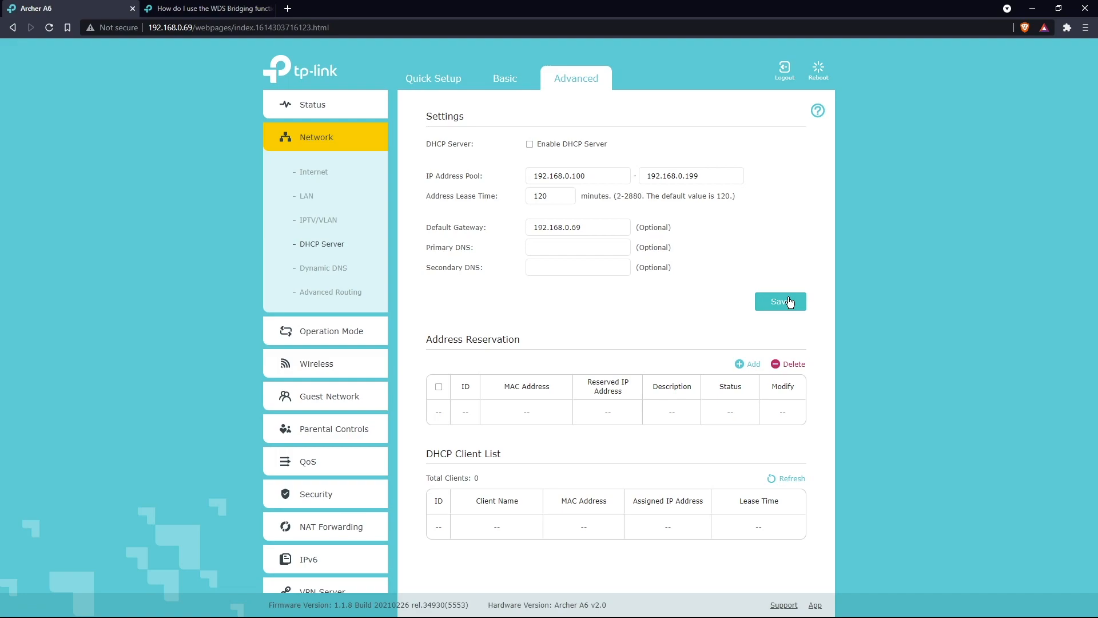
mouse_move(322, 268)
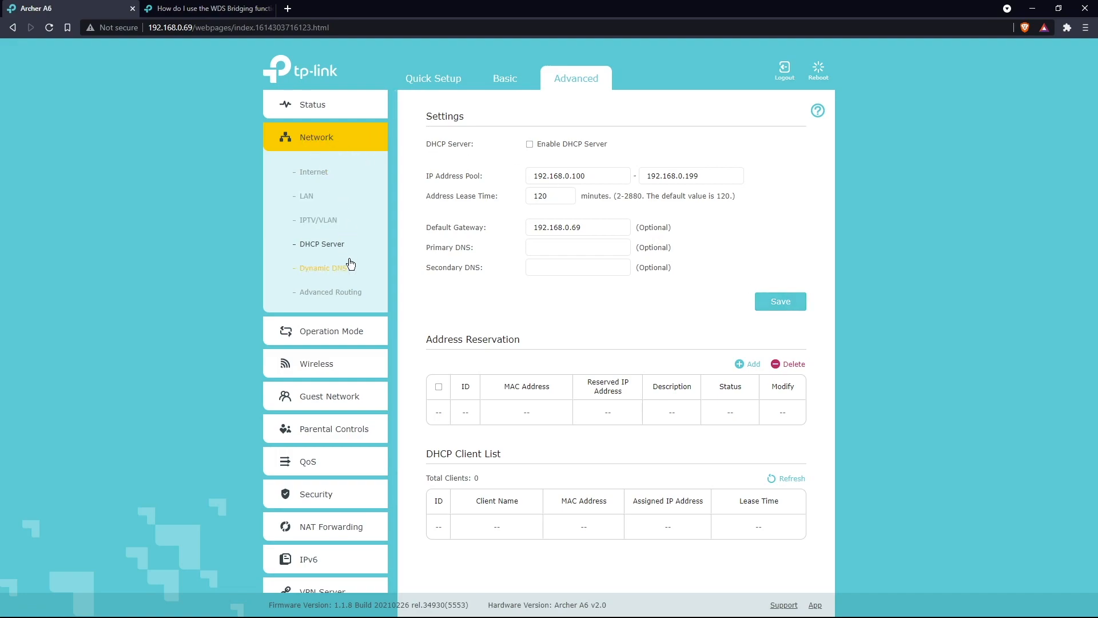
Change the wireless network name (SSID) from TP-Link_ABD1 to Repeater.
left_click(315, 363)
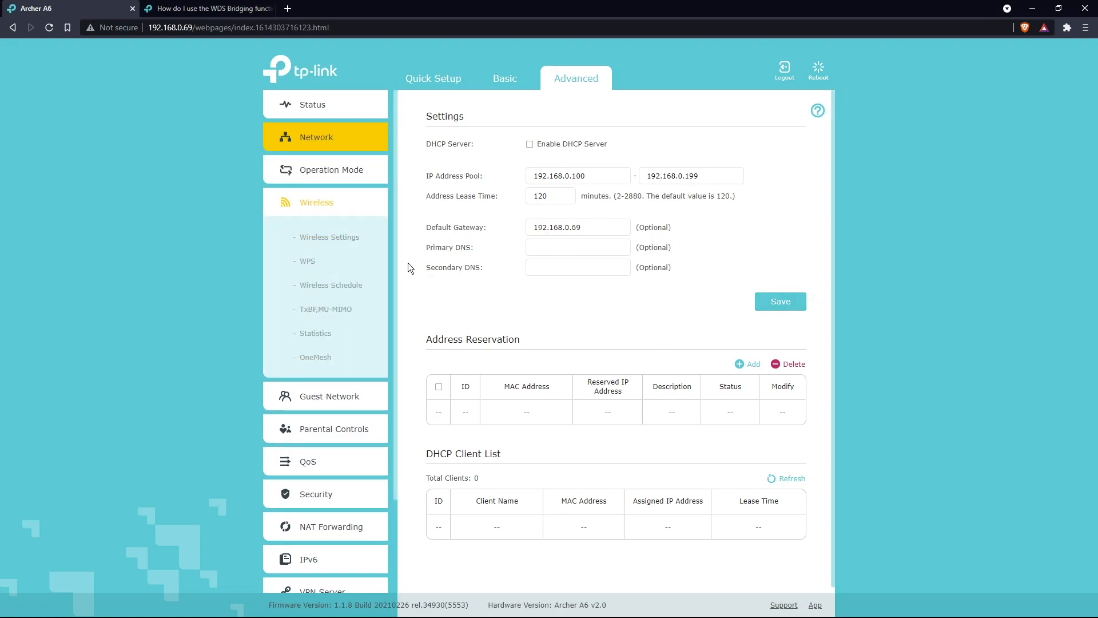
mouse_move(307, 260)
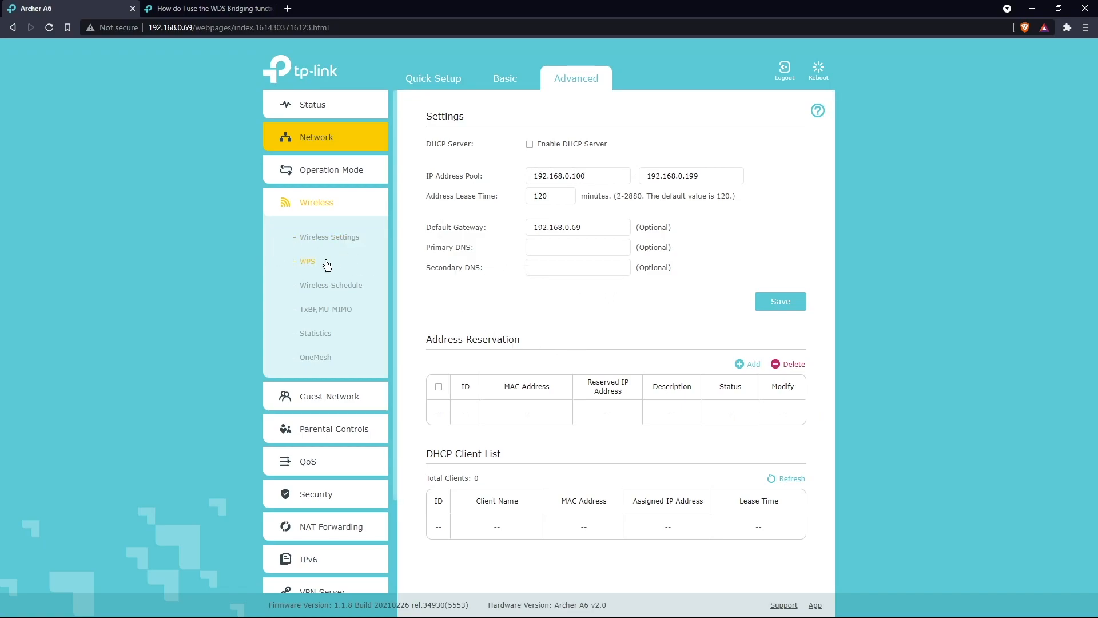
left_click(329, 237)
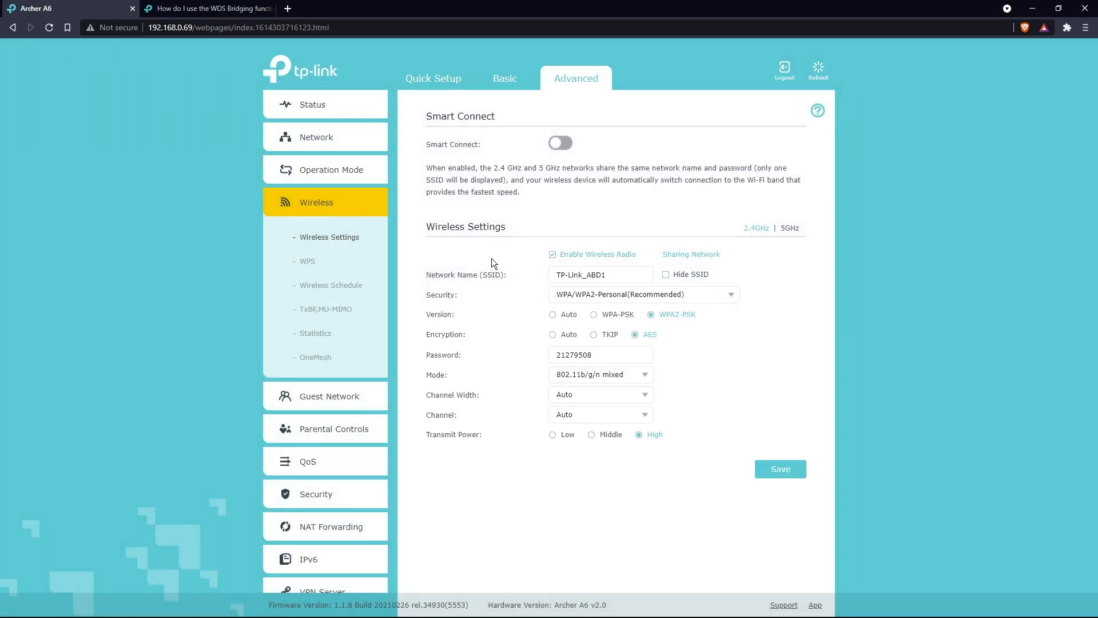
mouse_move(720, 354)
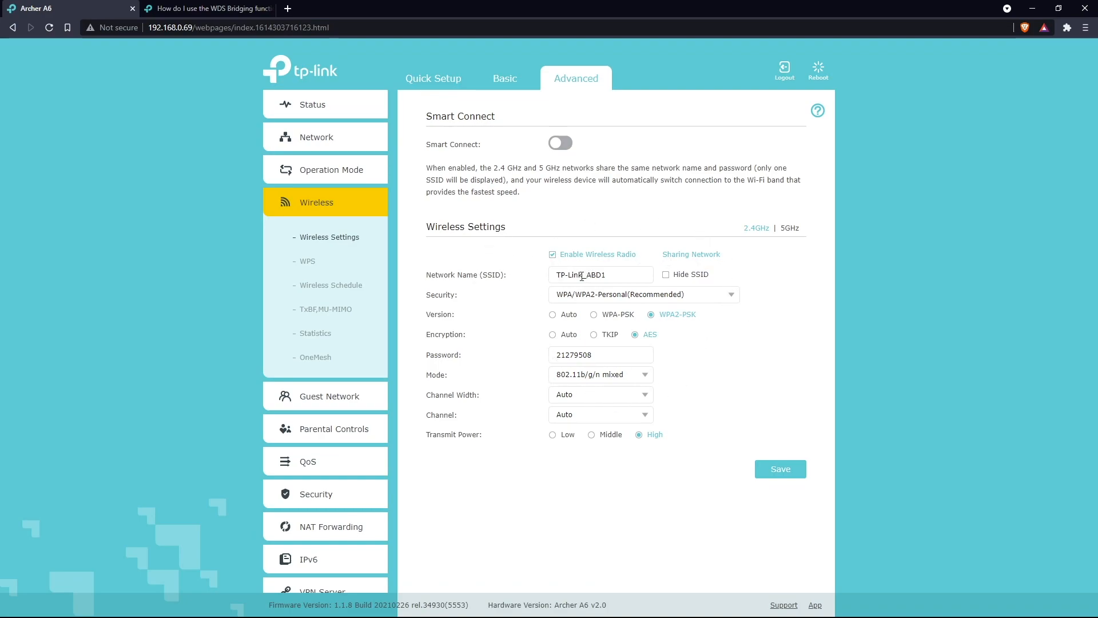
mouse_move(616, 273)
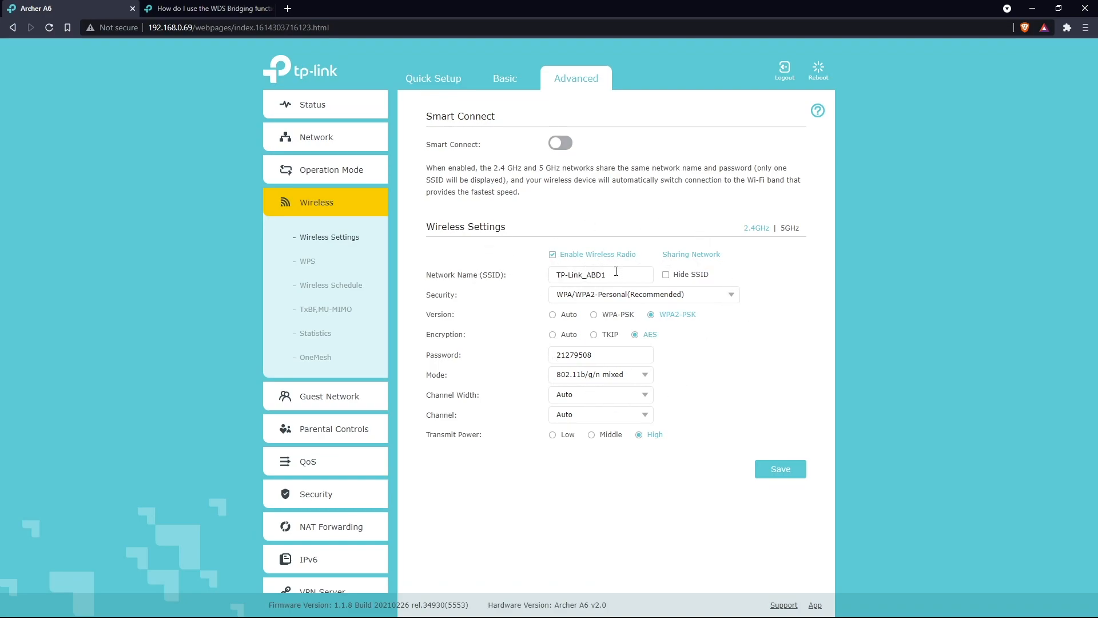
type("Repea")
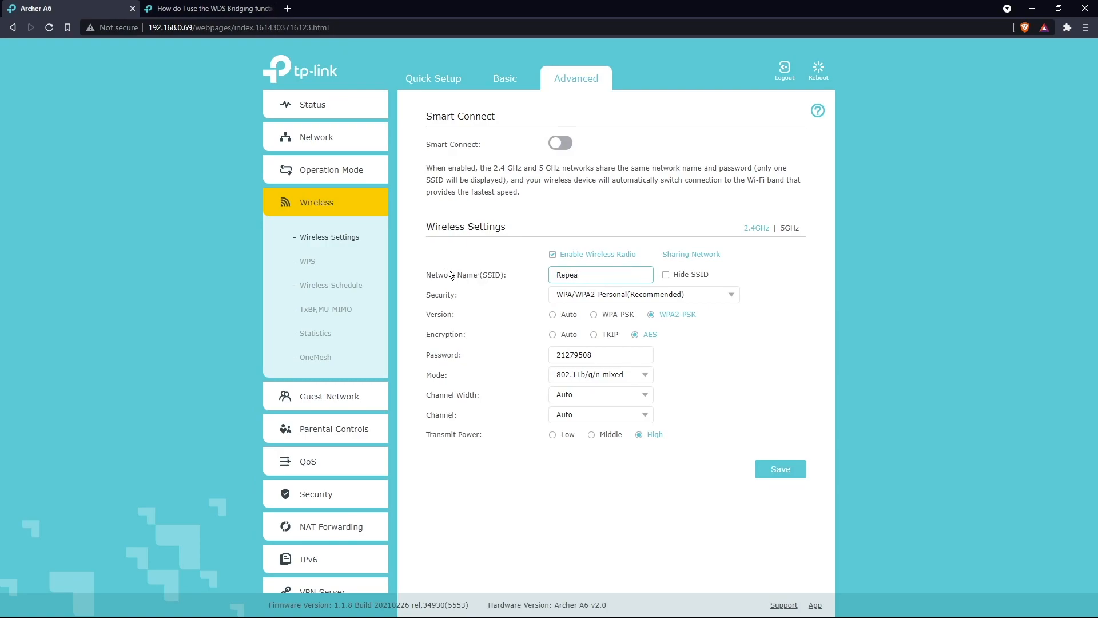
type("ter")
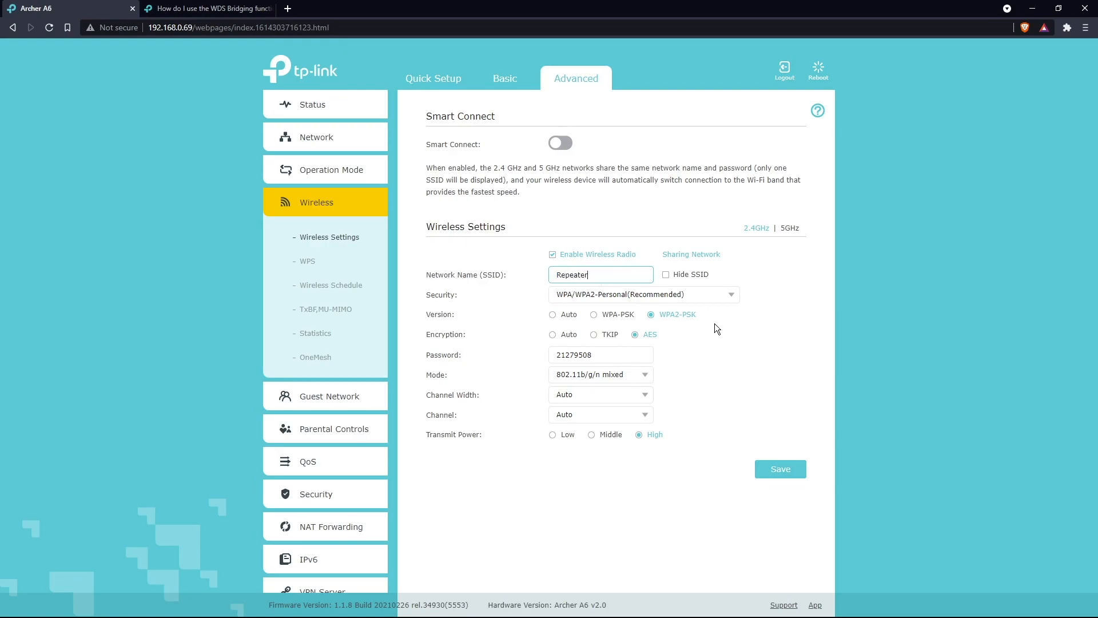
mouse_move(730, 353)
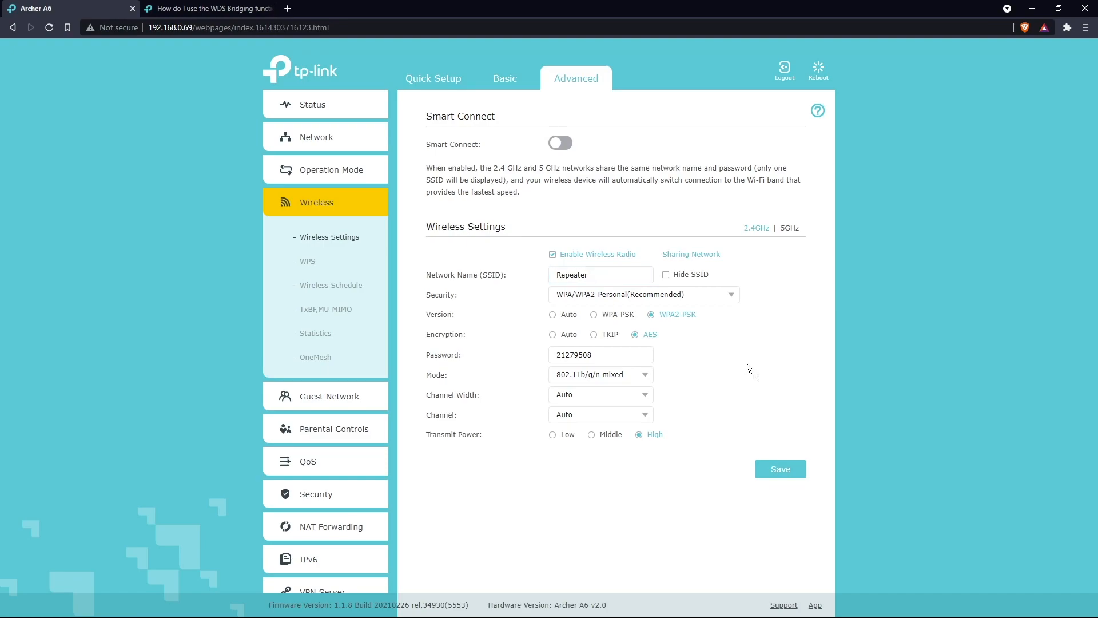
triple_click(600, 355)
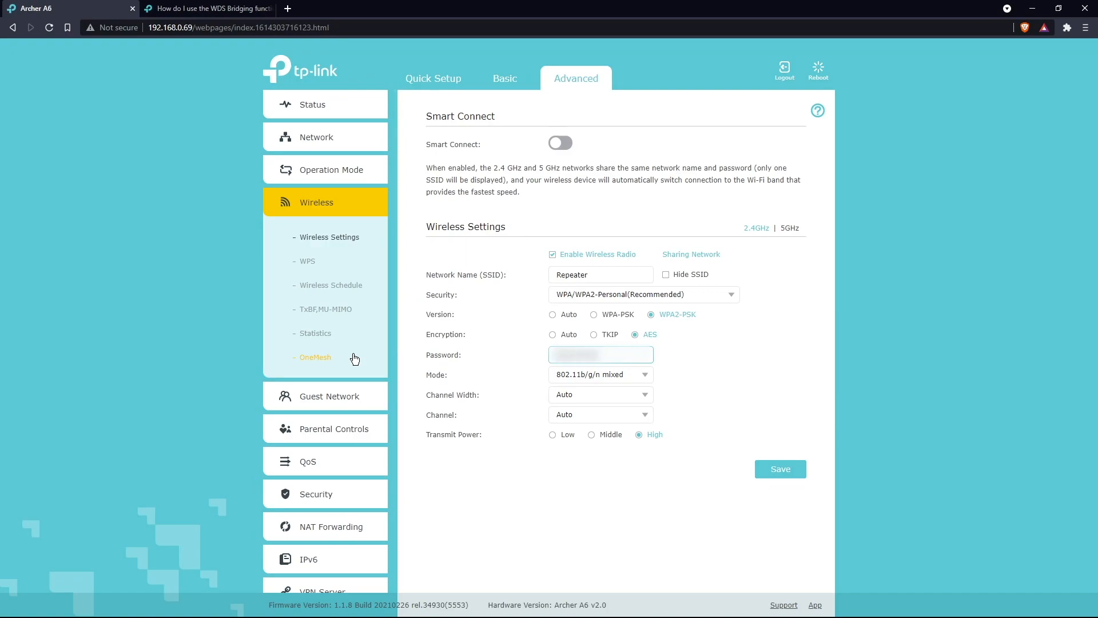
left_click(779, 469)
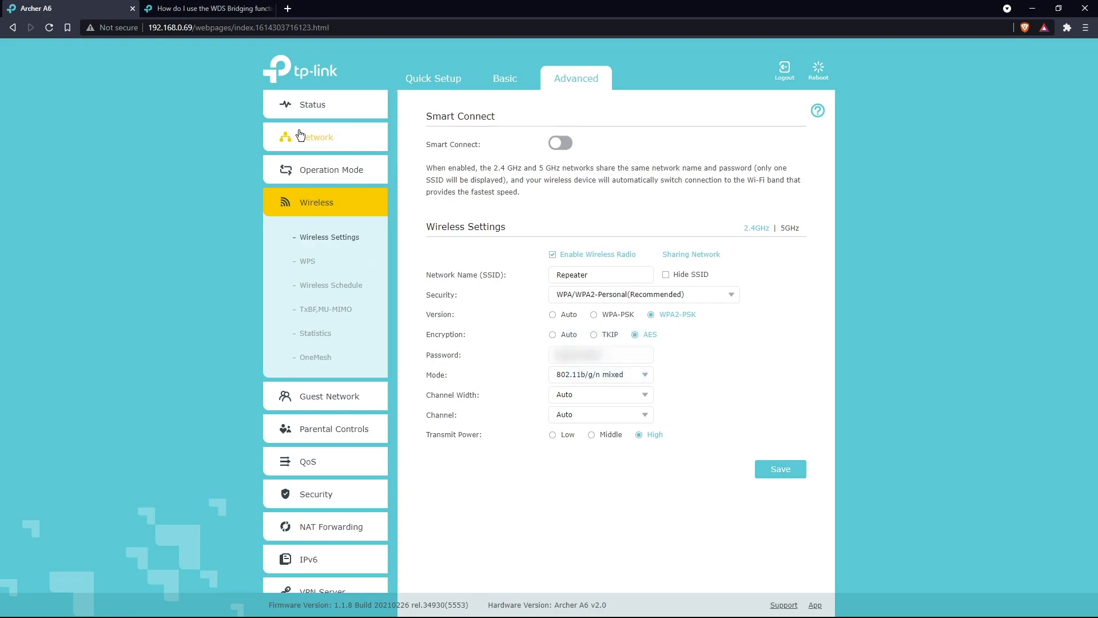
Enable IPTV/VLAN in Bridge mode with LAN1–LAN4 set to Internet.
left_click(315, 136)
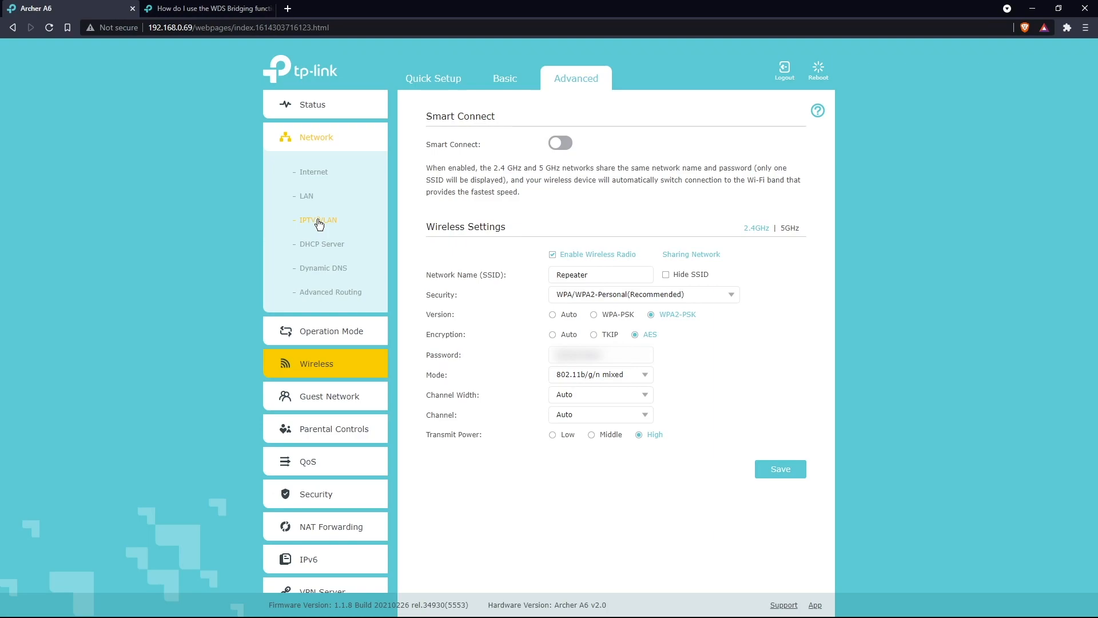
left_click(317, 220)
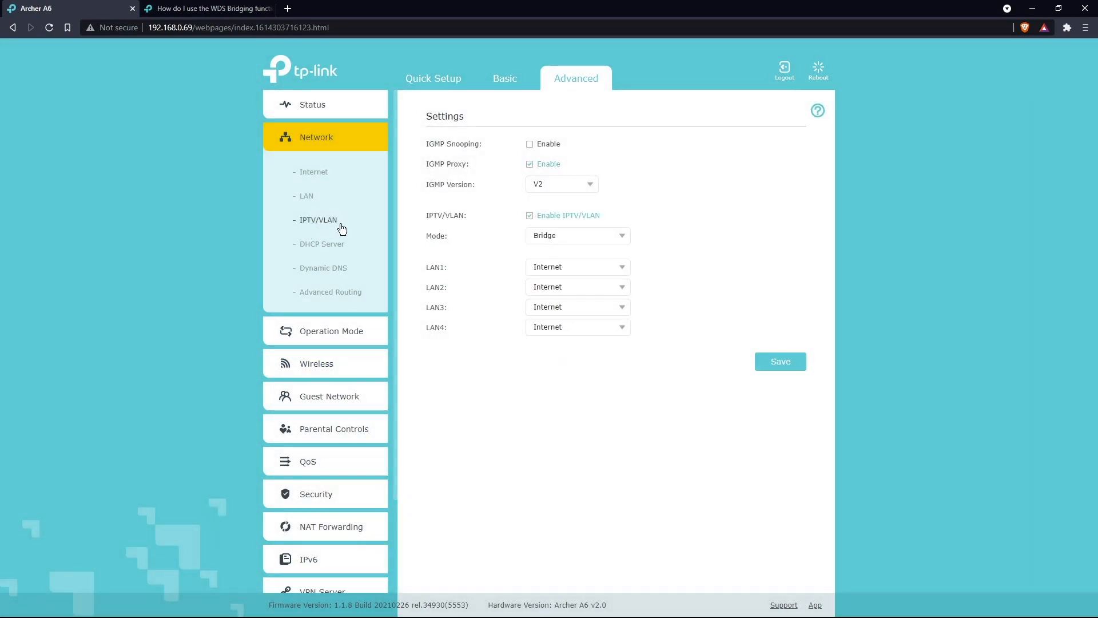
left_click(529, 215)
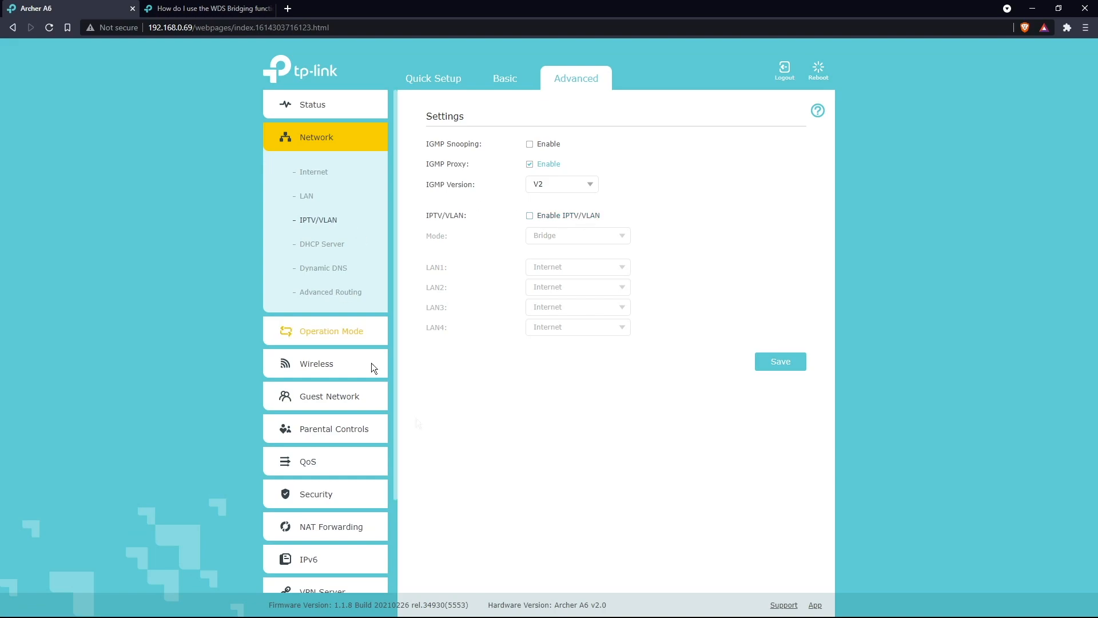
left_click(530, 215)
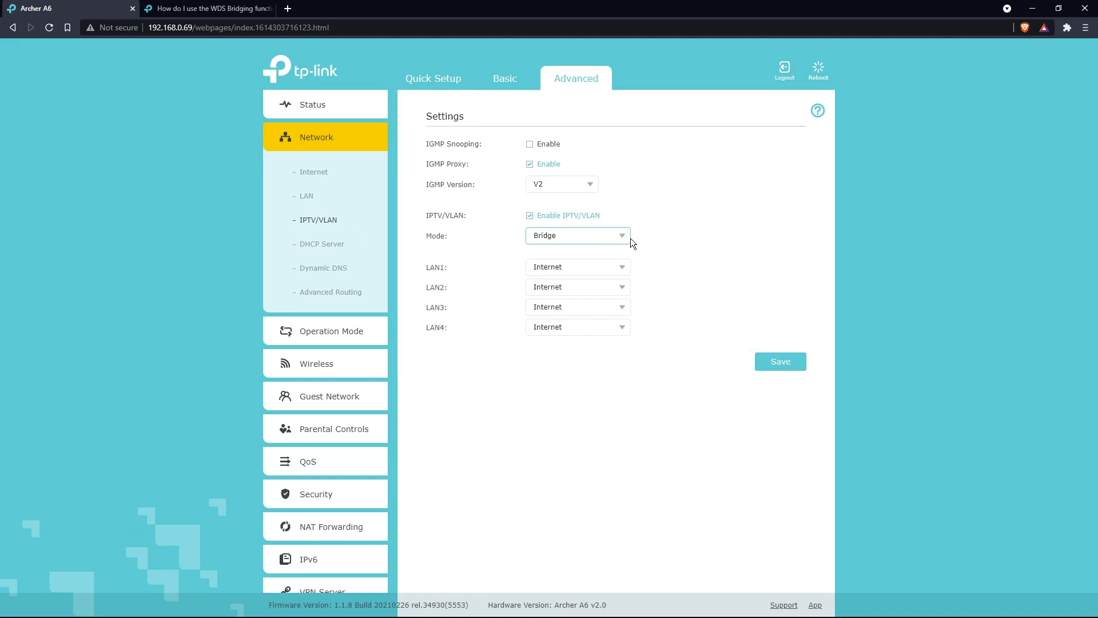
left_click(576, 235)
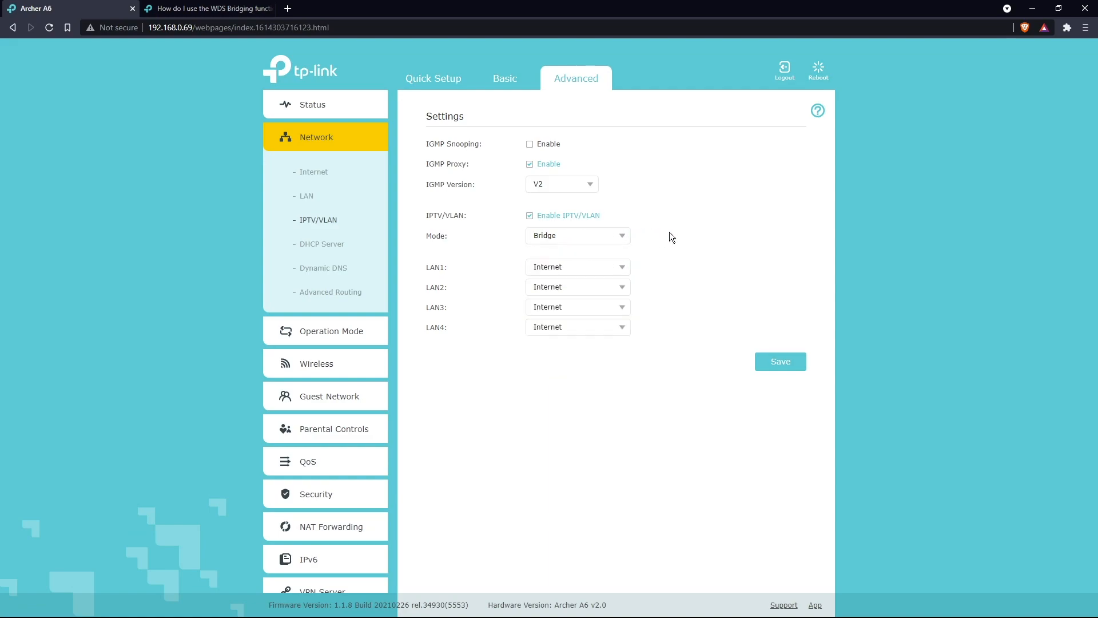
mouse_move(403, 337)
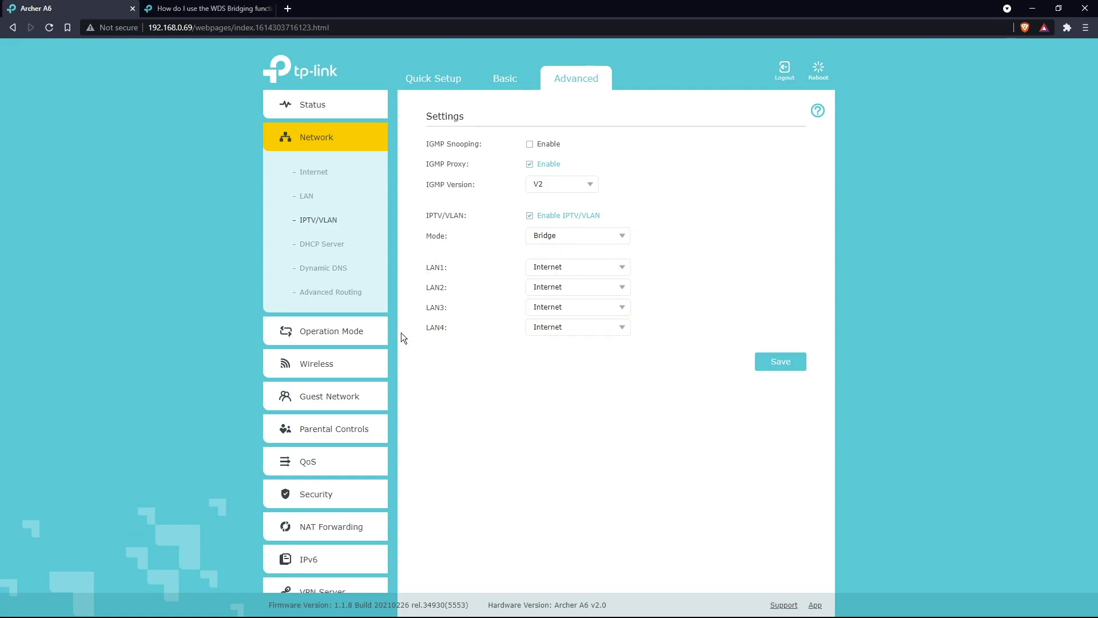
mouse_move(544, 296)
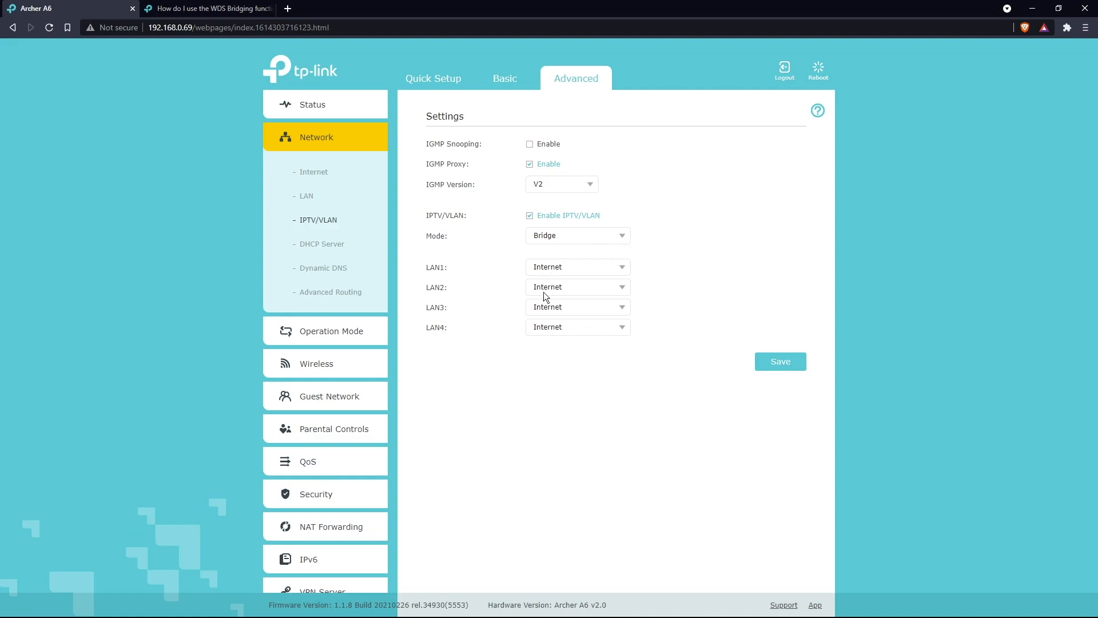
mouse_move(707, 306)
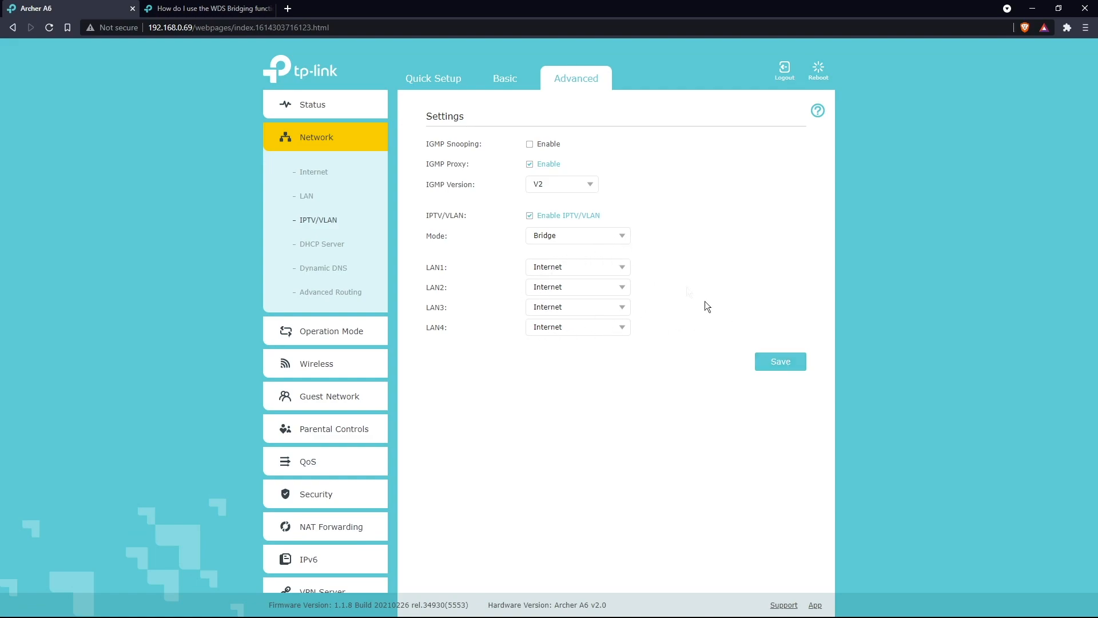
mouse_move(457, 294)
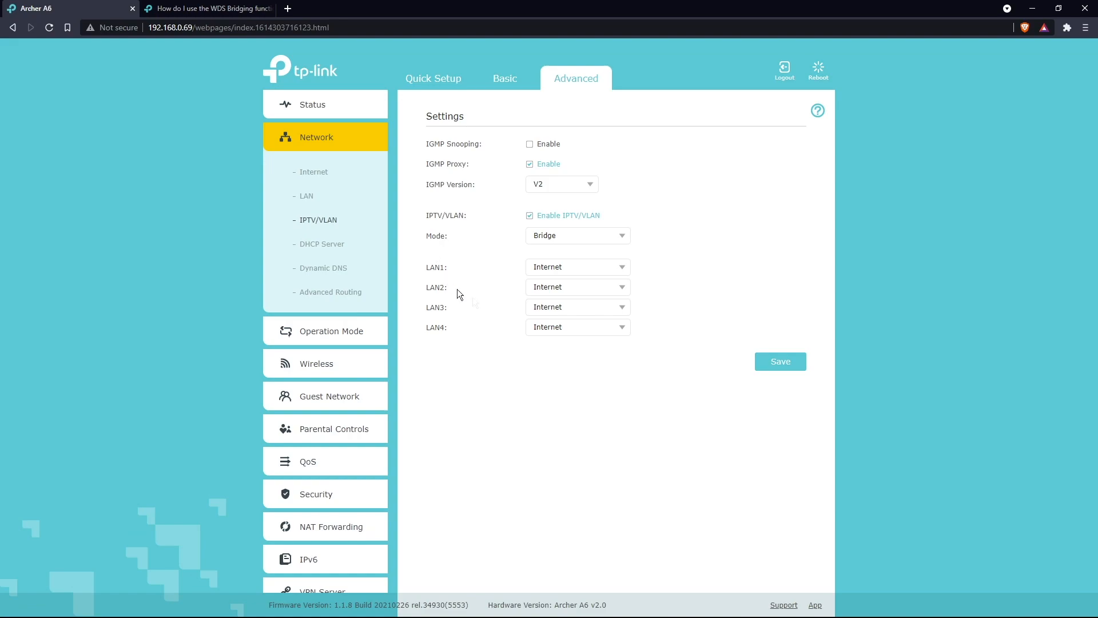
mouse_move(461, 332)
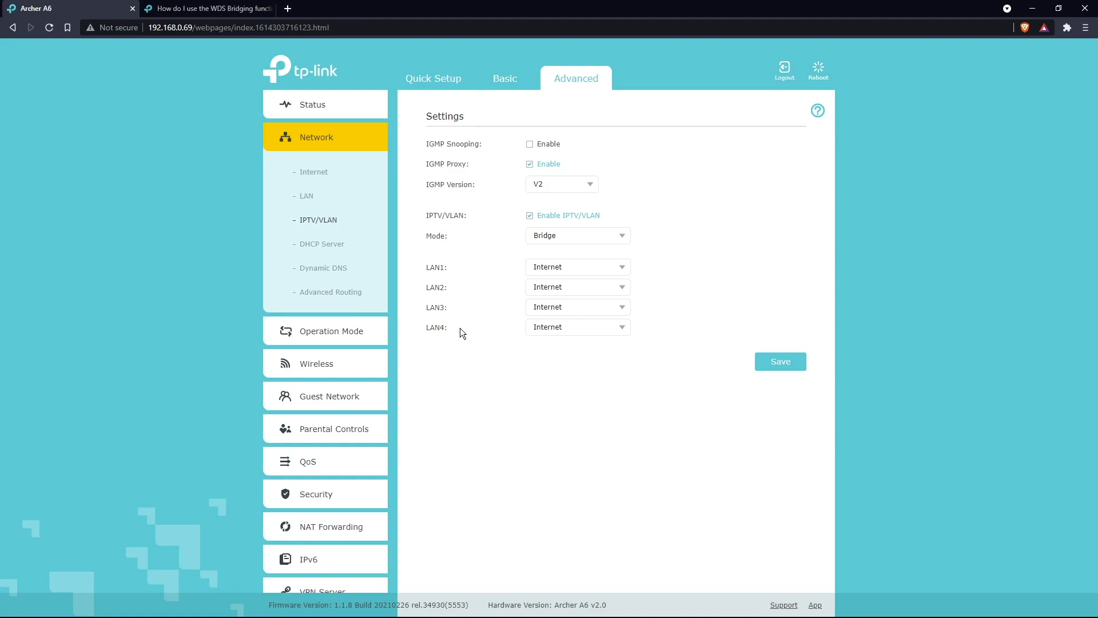
mouse_move(493, 319)
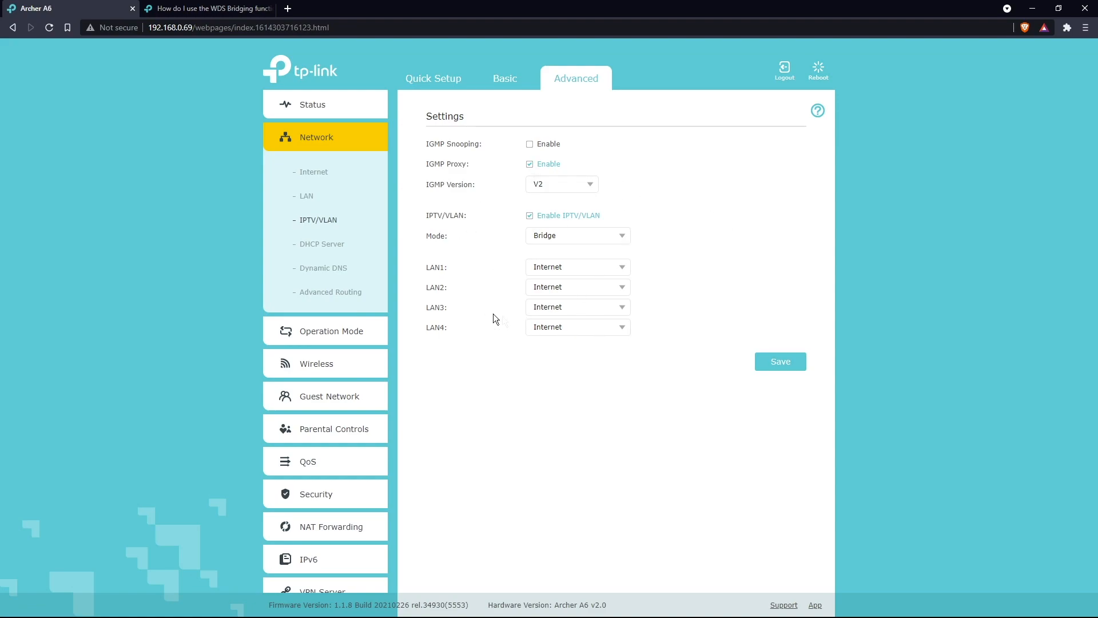
mouse_move(546, 260)
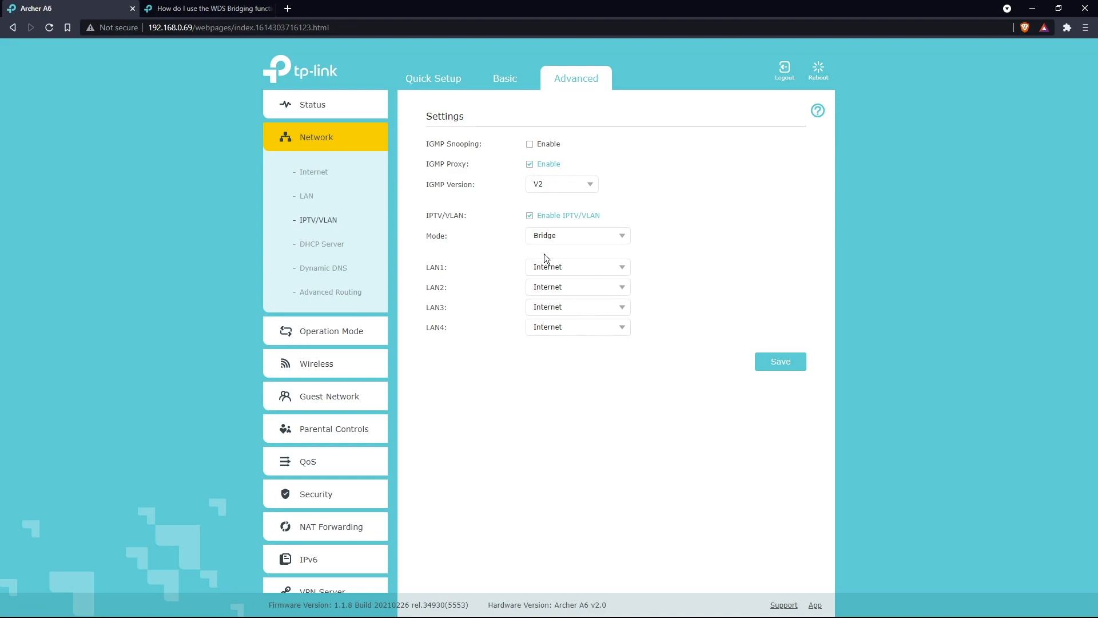
mouse_move(618, 290)
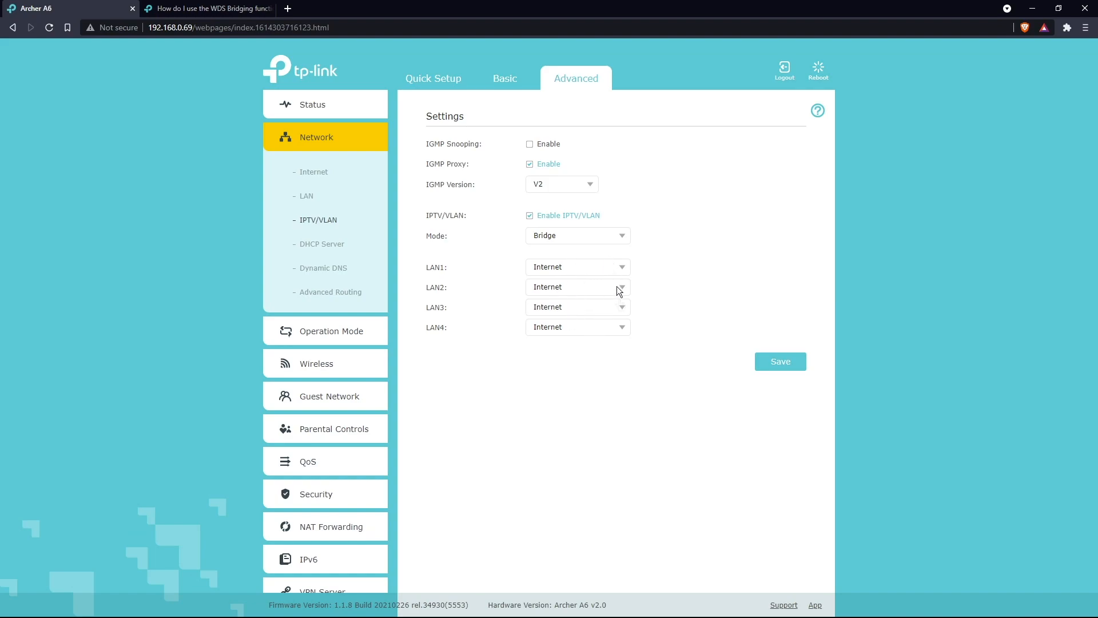
mouse_move(702, 333)
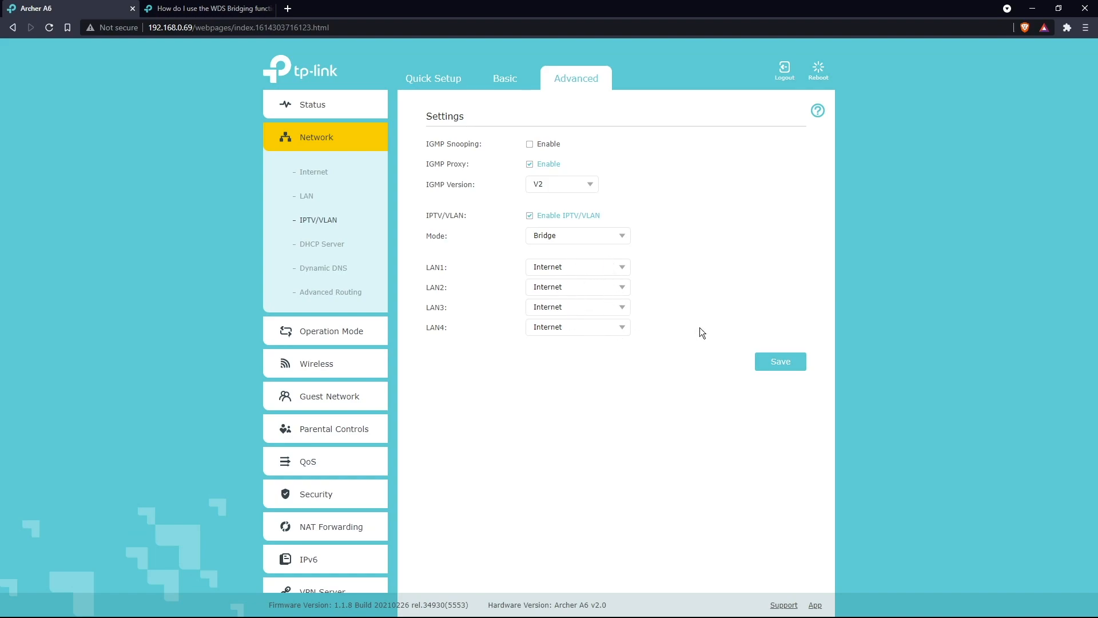
mouse_move(716, 610)
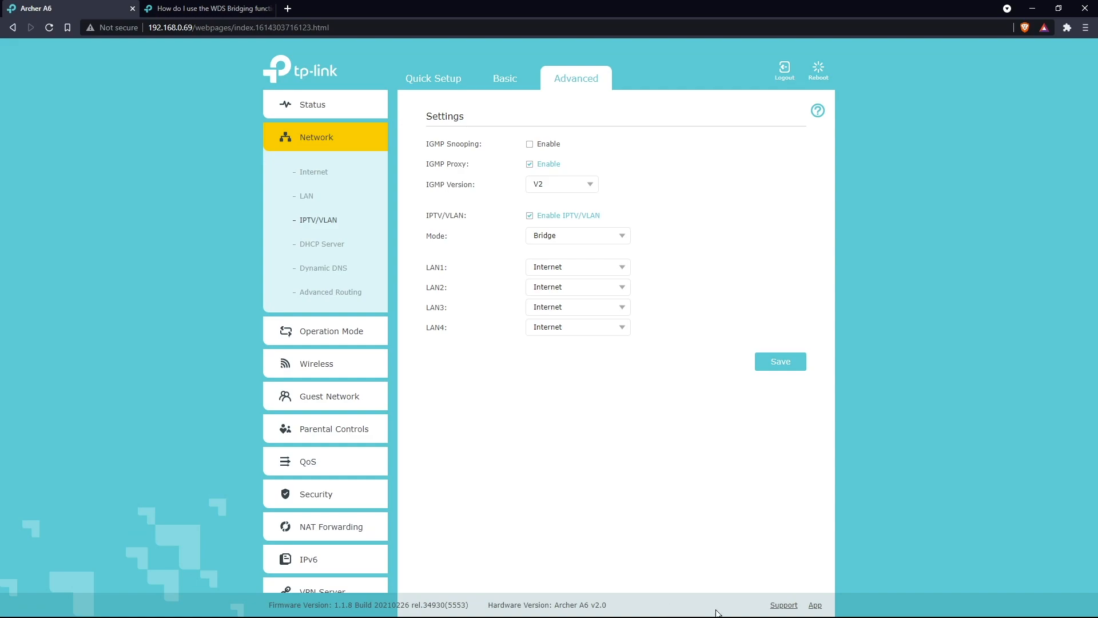